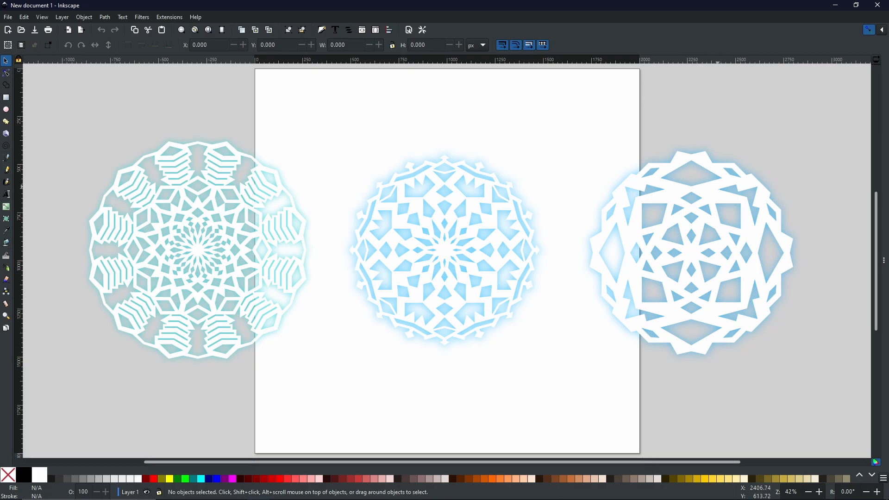
mouse_move(732, 191)
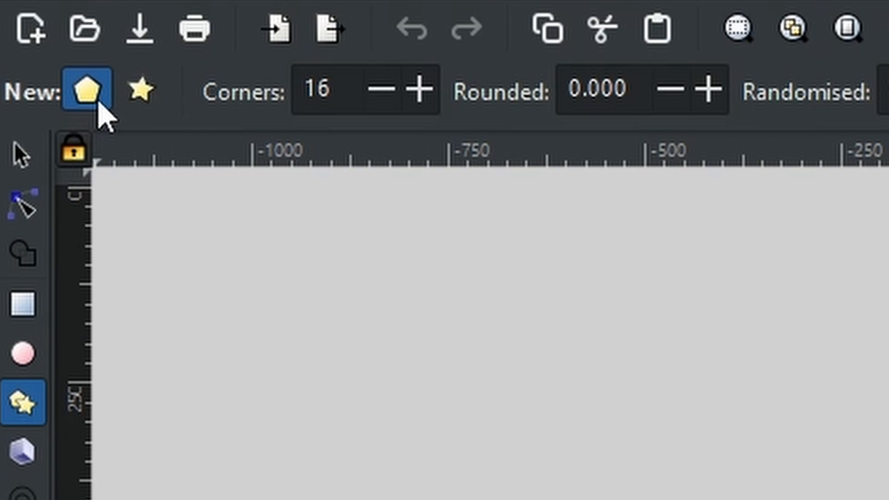
mouse_move(86, 90)
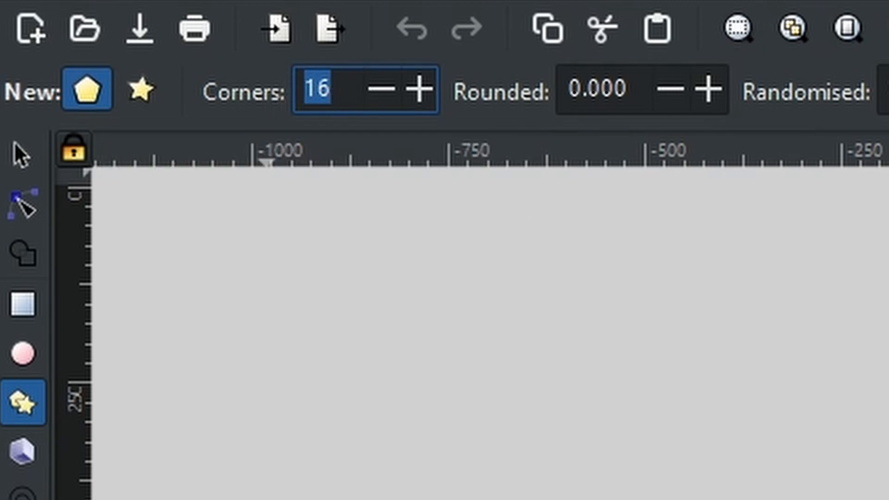
Step: Set the polygon tool's Corners value to 6
text(6)
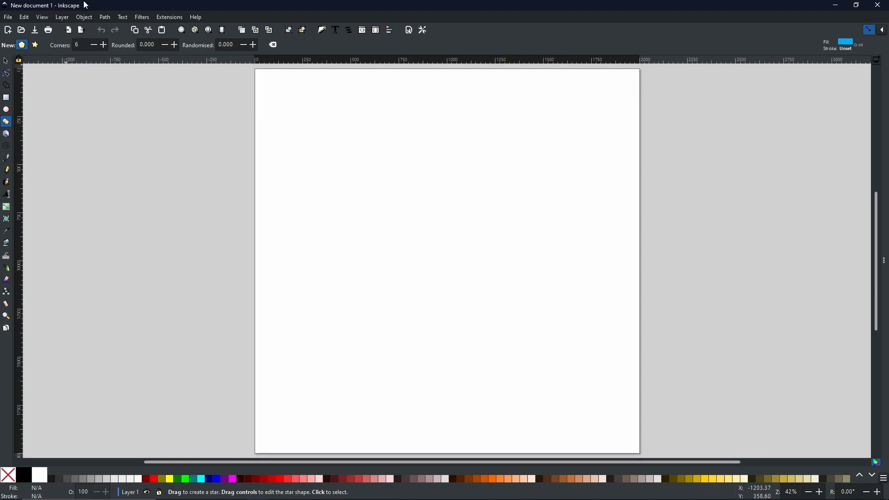
Step: Draw a large light-blue hexagon from the page centre with a flat top edge
drag(469, 197, 475, 204)
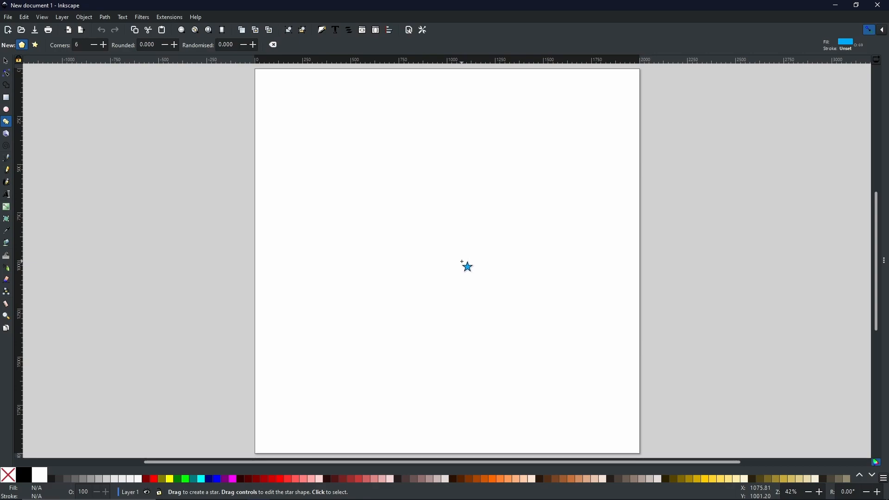
drag(466, 267, 507, 314)
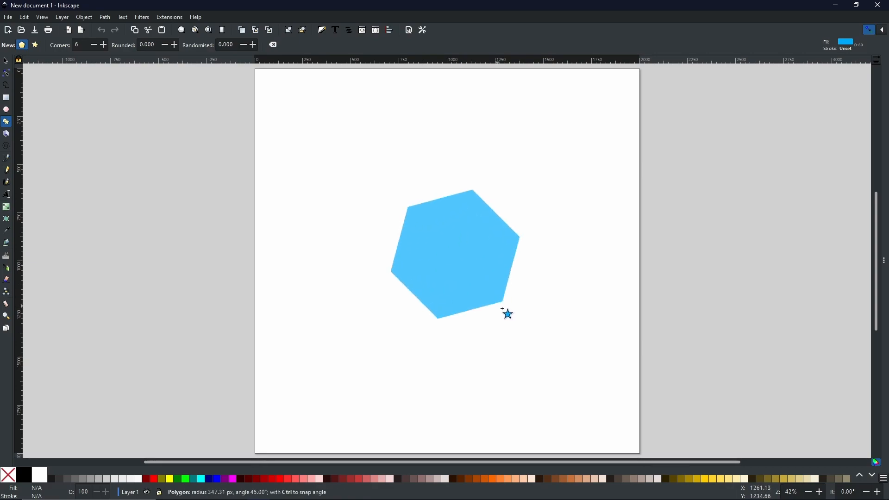
drag(507, 314, 563, 339)
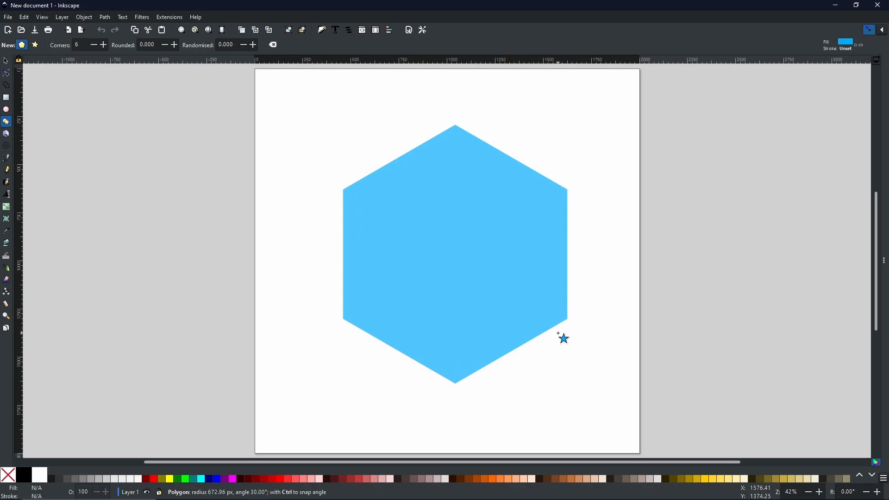
drag(563, 339, 555, 385)
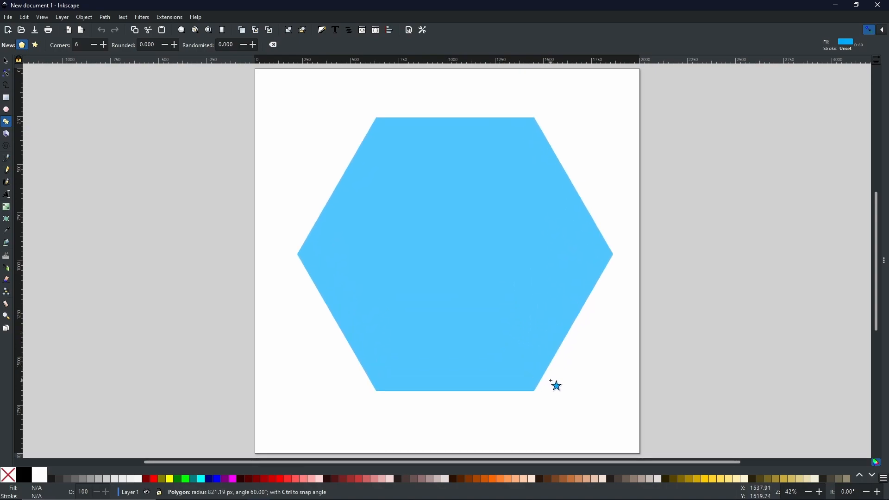
drag(555, 386, 553, 382)
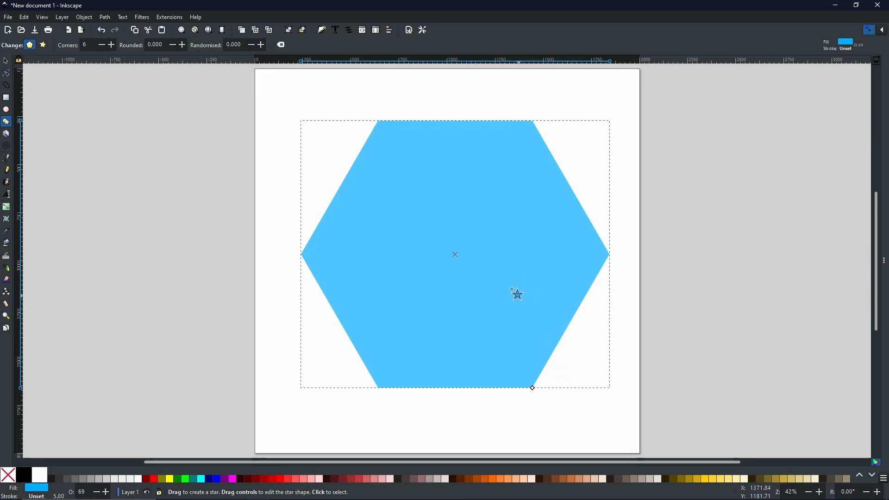
mouse_move(491, 238)
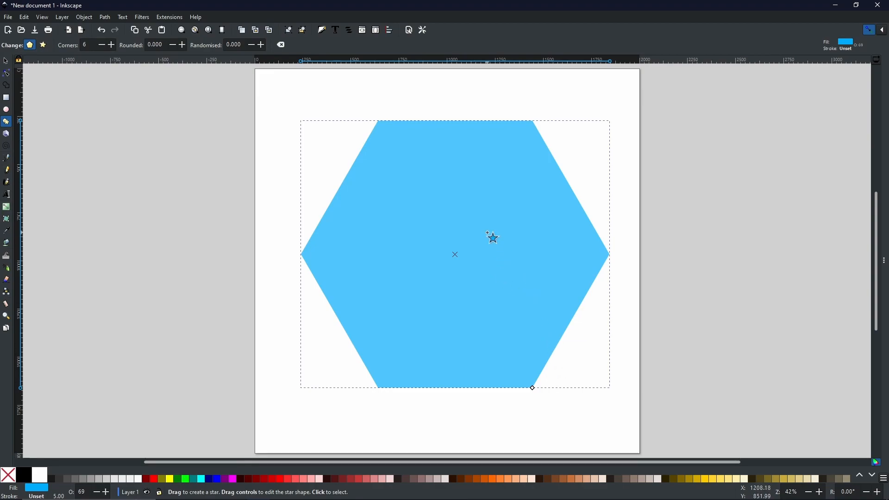
mouse_move(376, 125)
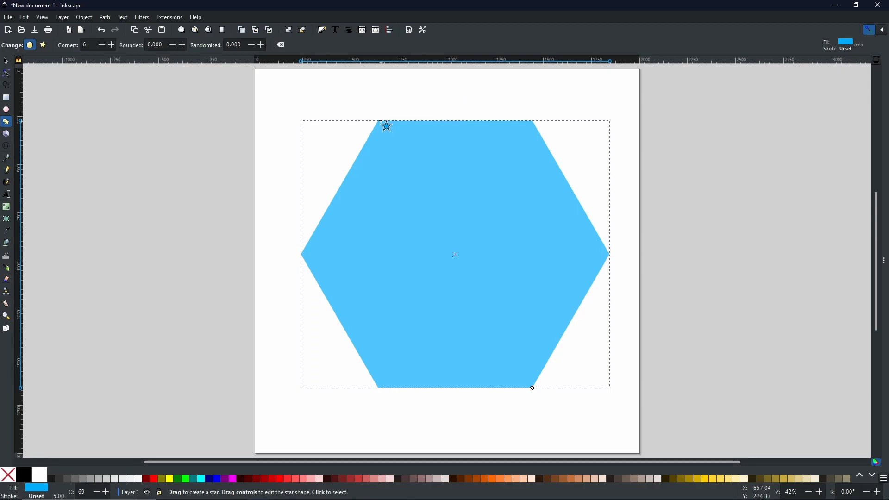
mouse_move(416, 134)
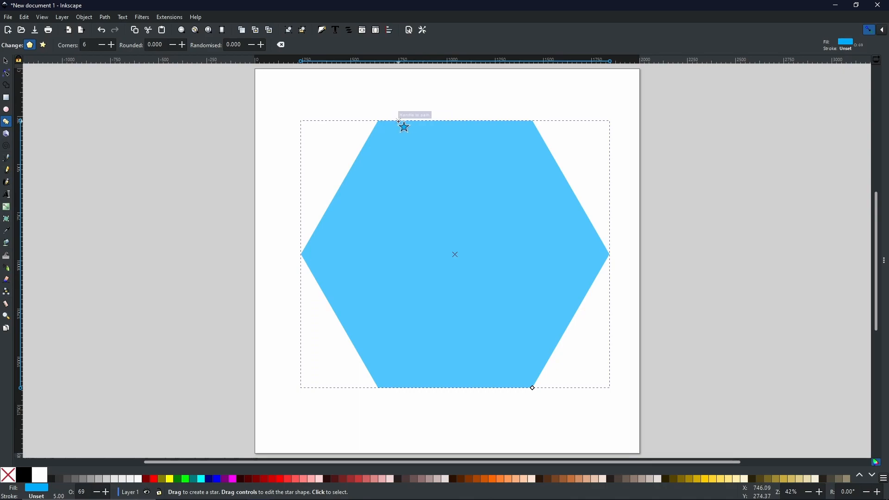
mouse_move(428, 128)
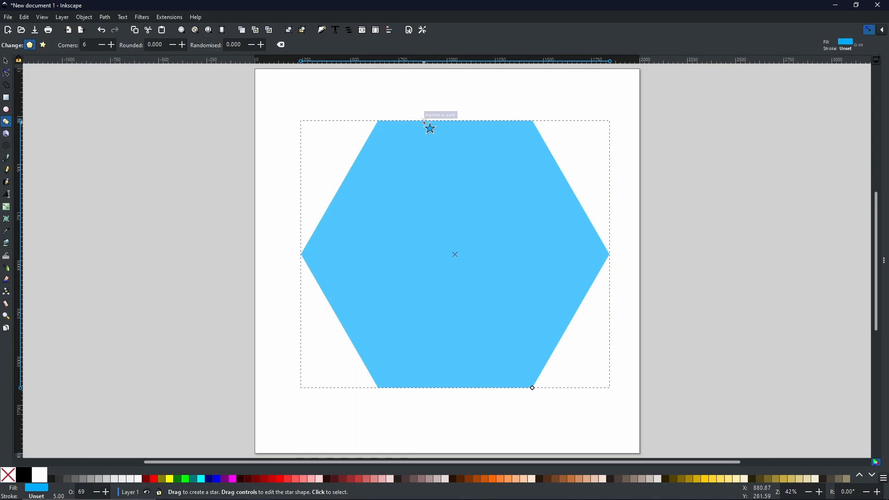
mouse_move(640, 103)
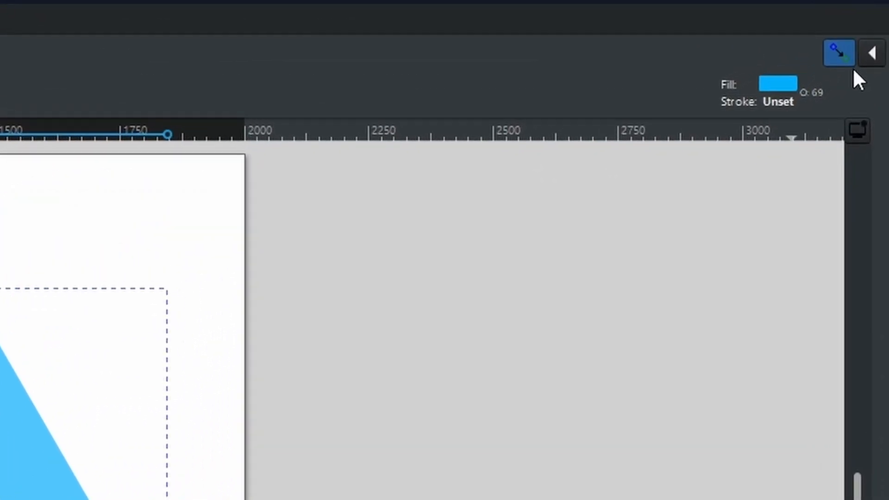
mouse_move(839, 52)
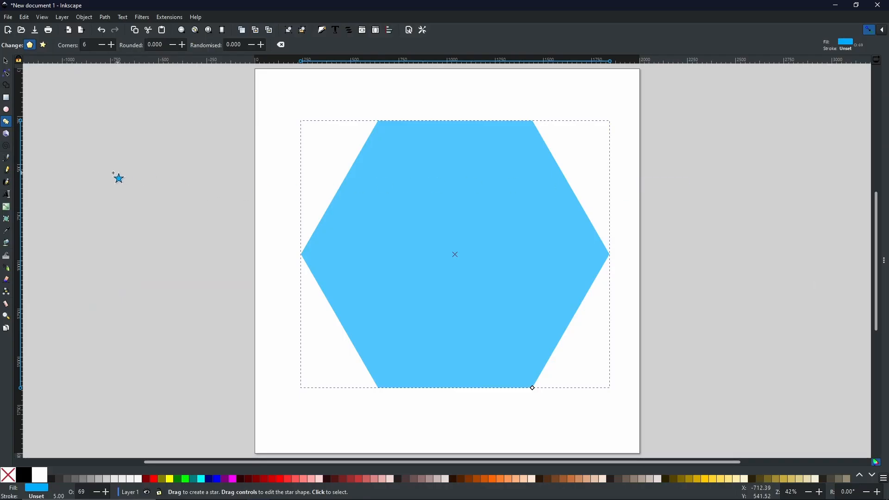
Step: Trace a triangle from the hexagon's top corners to its centre with the Bezier pen, then return to the Selector
click(7, 159)
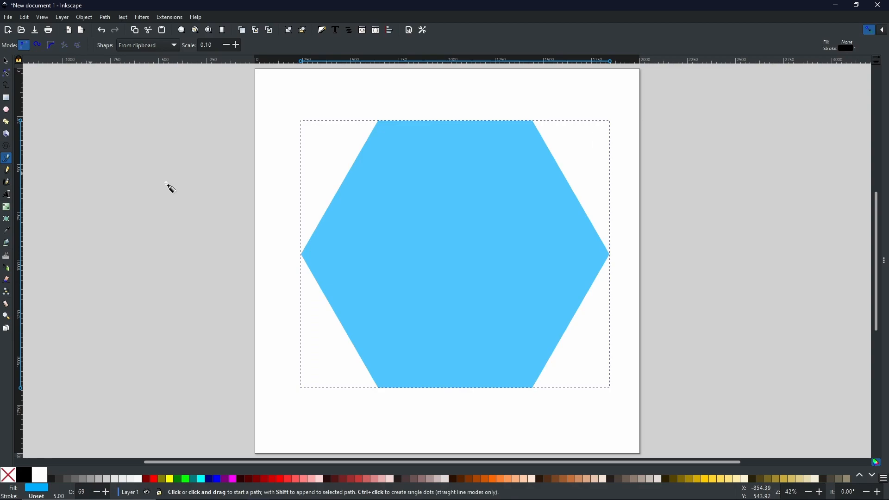
mouse_move(478, 213)
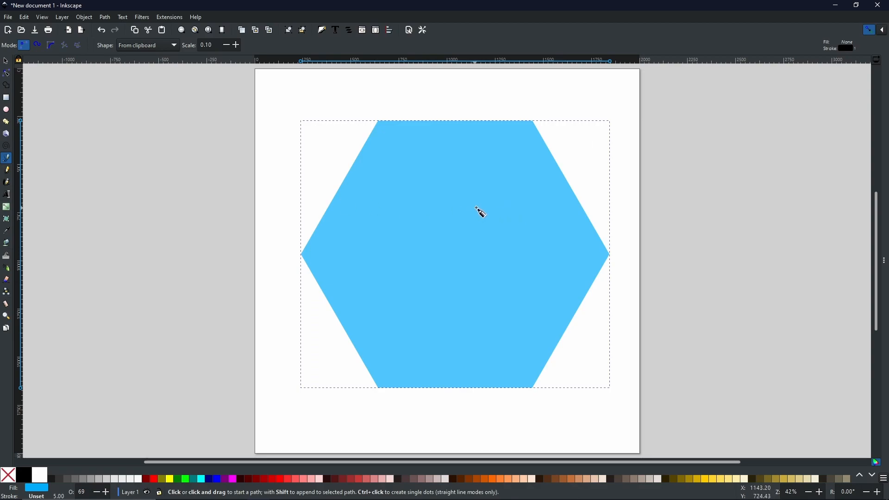
mouse_move(459, 261)
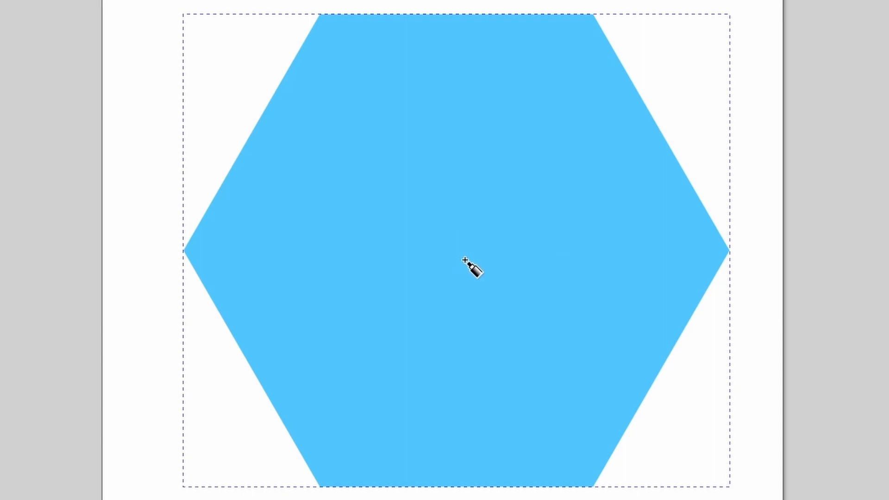
mouse_move(459, 251)
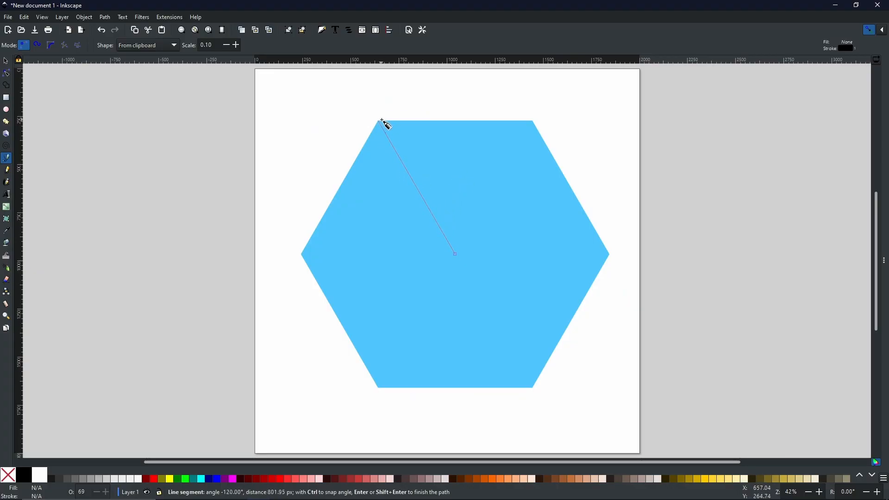
mouse_move(536, 122)
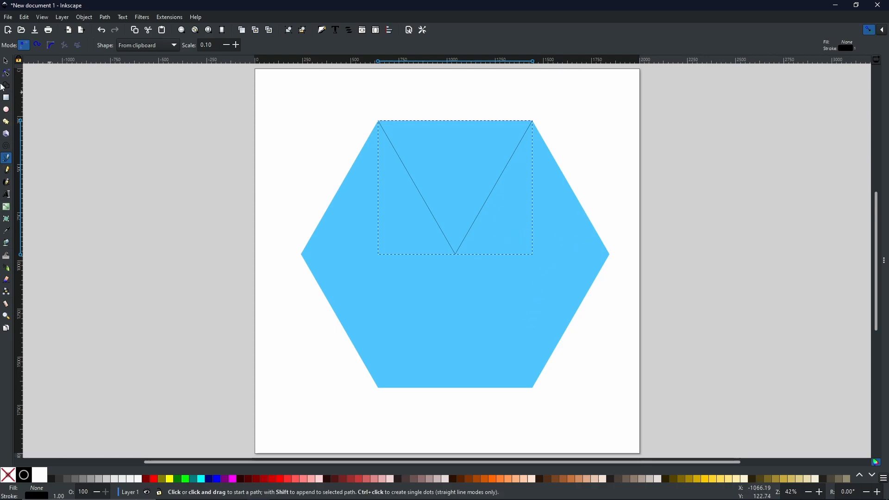
click(5, 61)
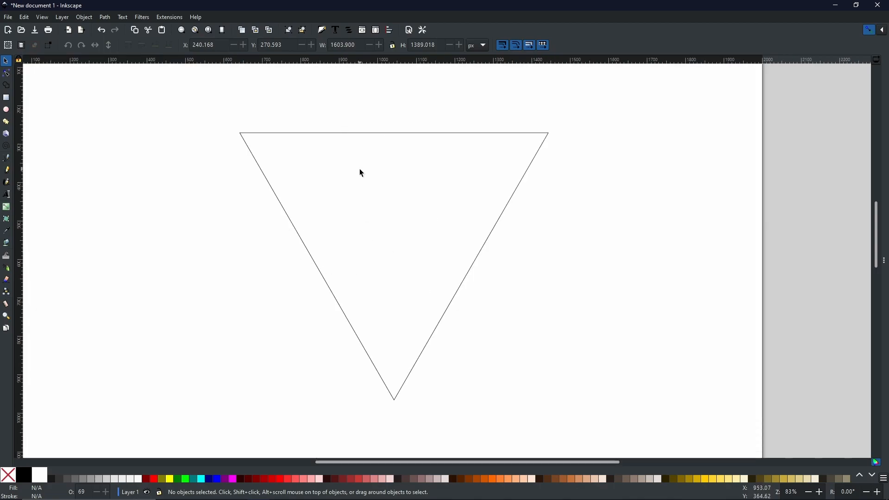
mouse_move(221, 153)
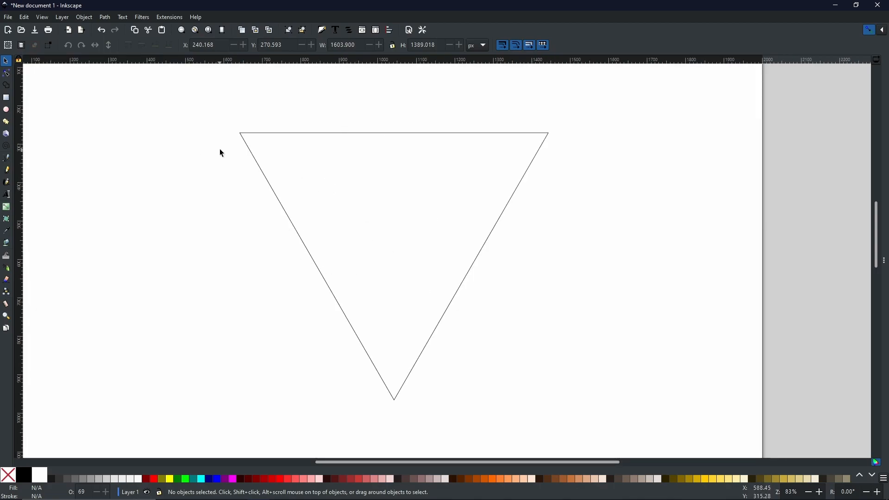
mouse_move(261, 173)
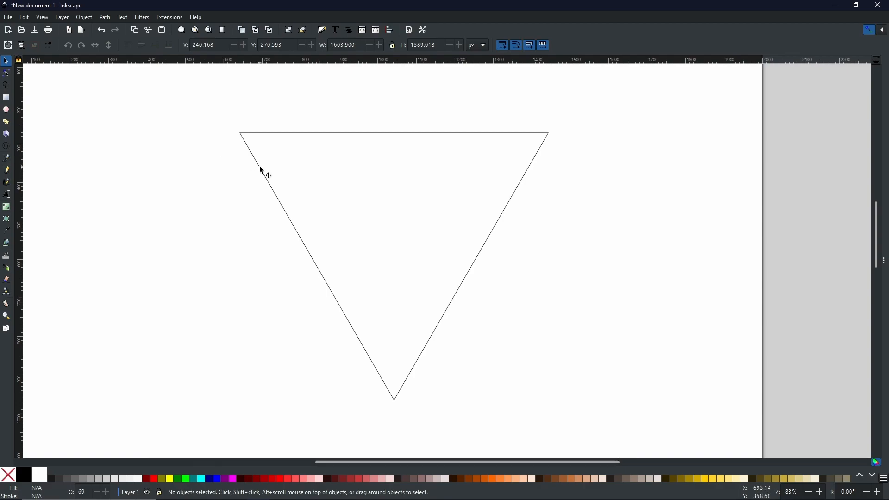
mouse_move(264, 175)
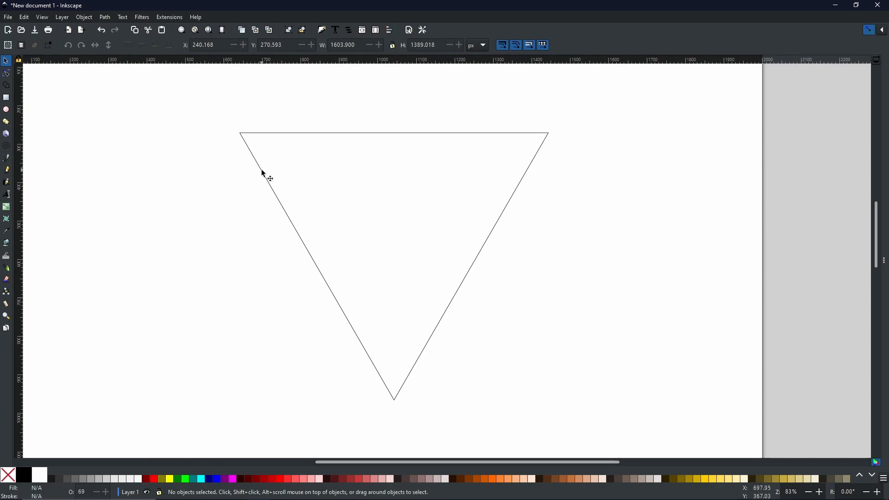
mouse_move(249, 171)
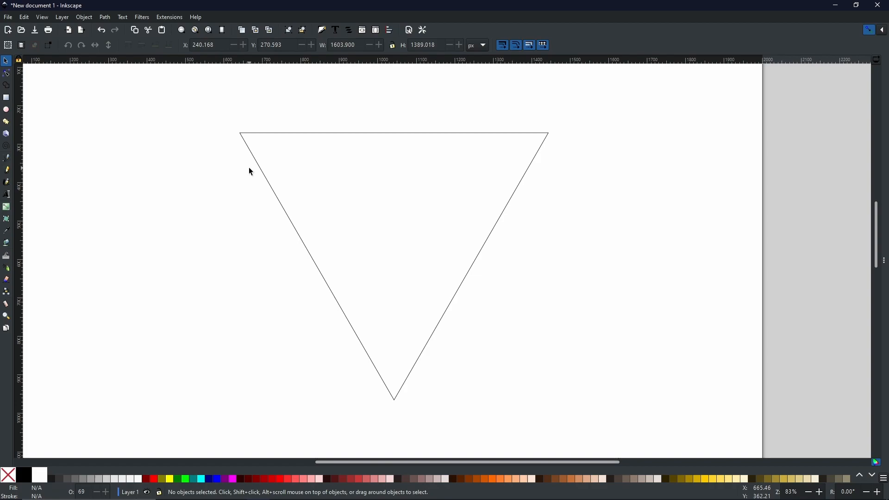
mouse_move(254, 163)
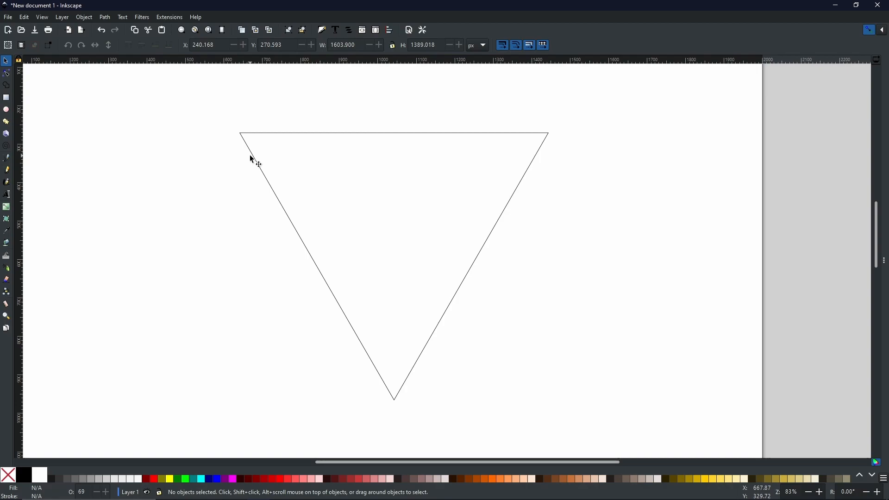
mouse_move(238, 135)
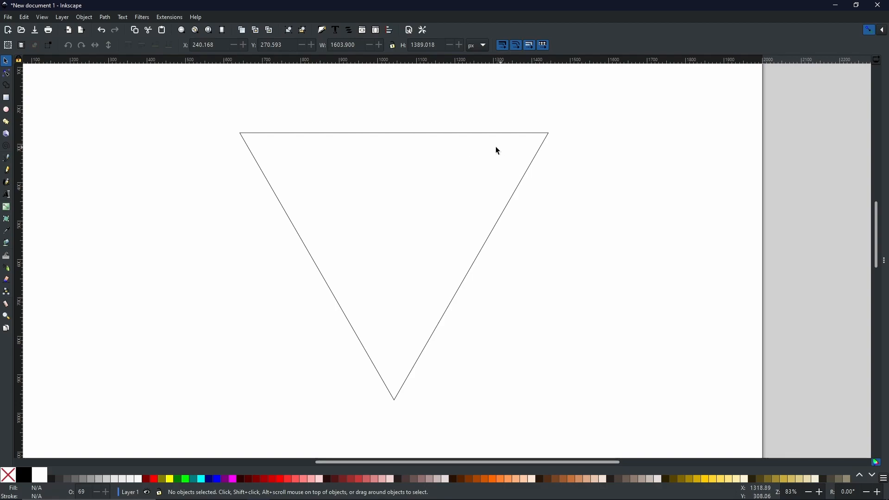
mouse_move(9, 165)
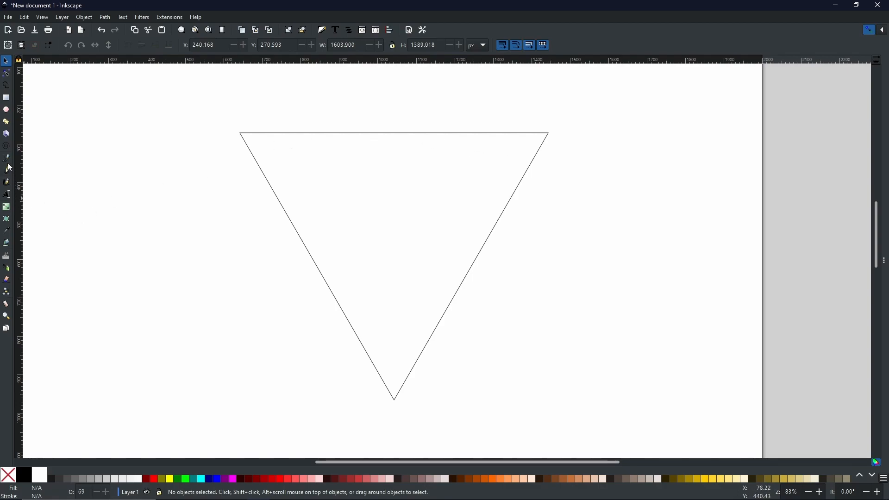
Step: Draw a zigzag with the Bezier pen from the triangle's top-left corner through peaks and dips toward the right corner
click(6, 158)
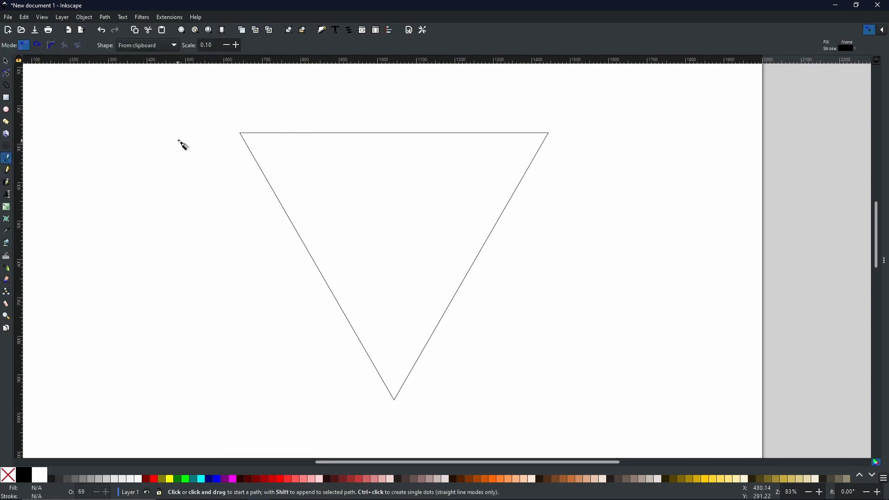
click(240, 134)
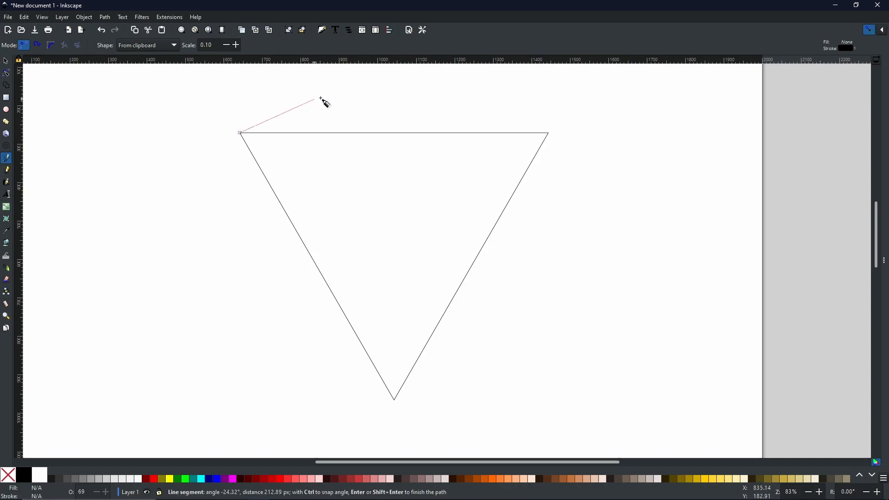
click(288, 93)
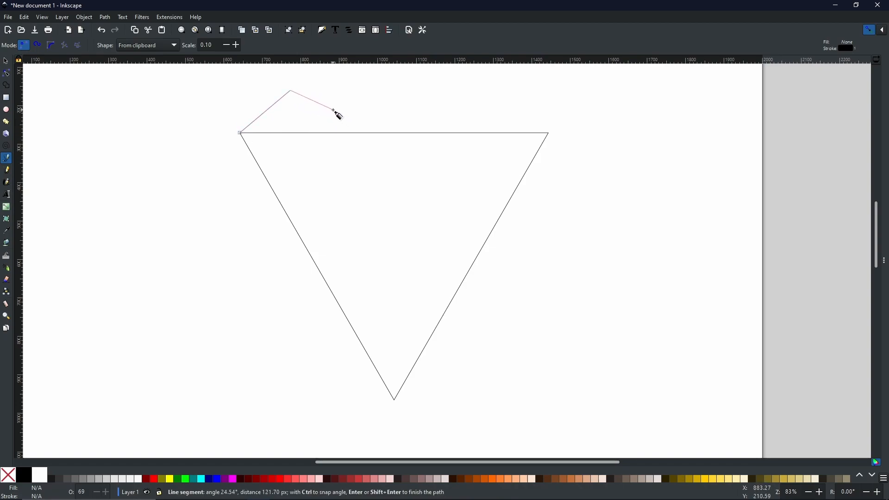
click(414, 94)
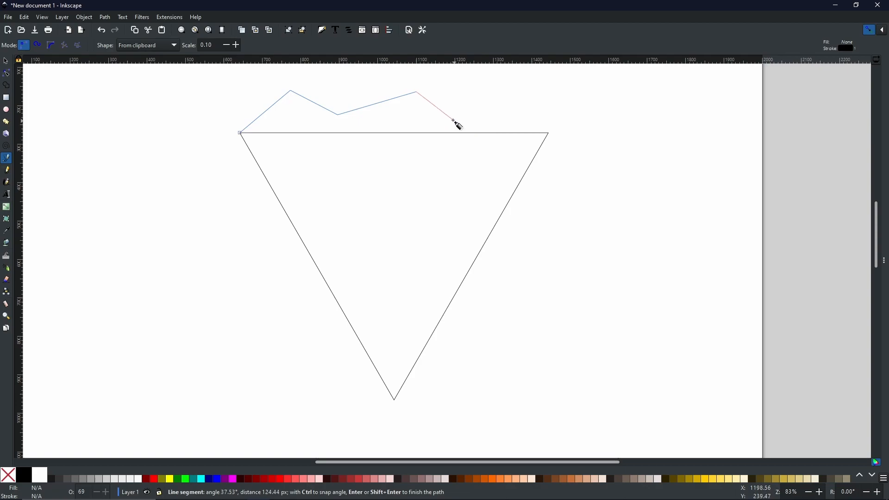
click(454, 123)
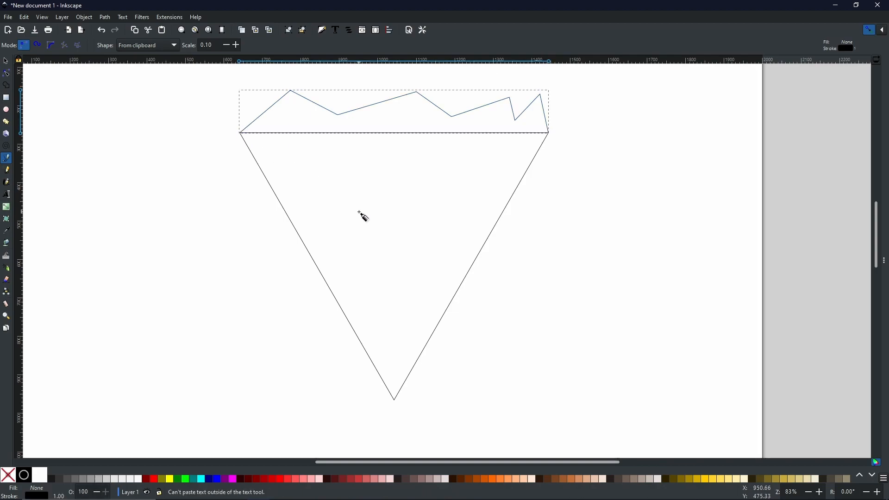
mouse_move(90, 101)
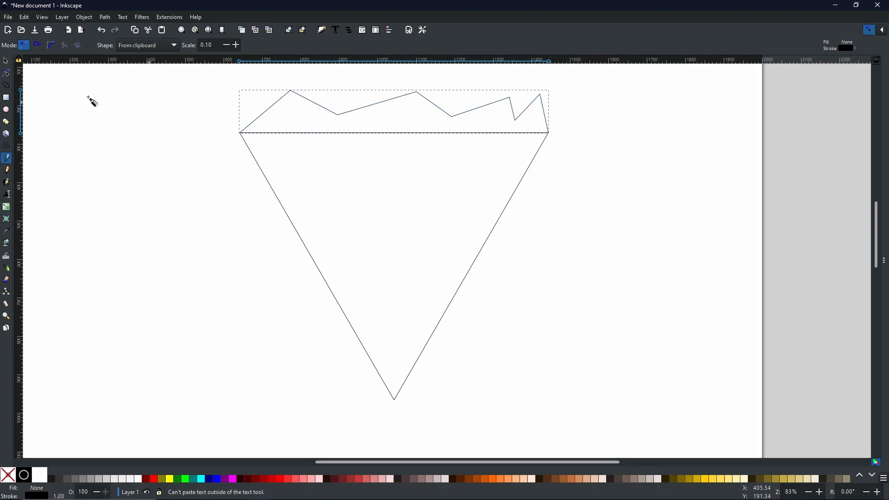
Step: Select the zigzag and triangle together and merge them with Path > Union
click(8, 61)
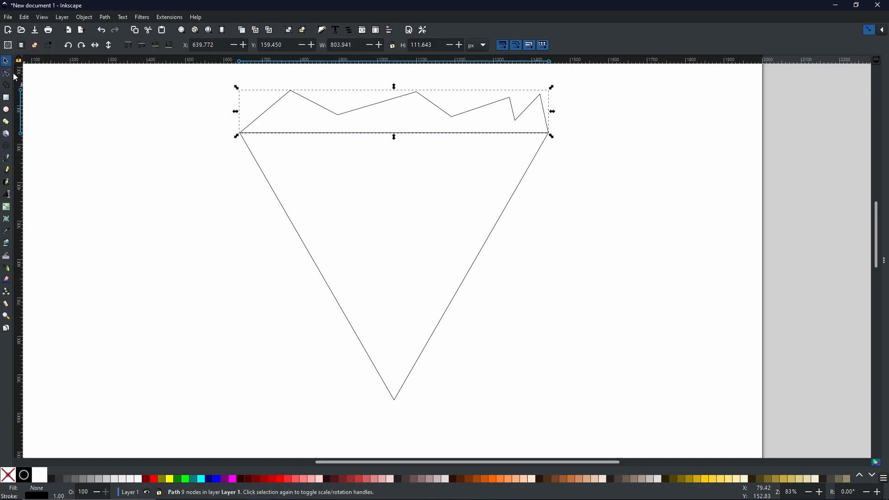
mouse_move(293, 227)
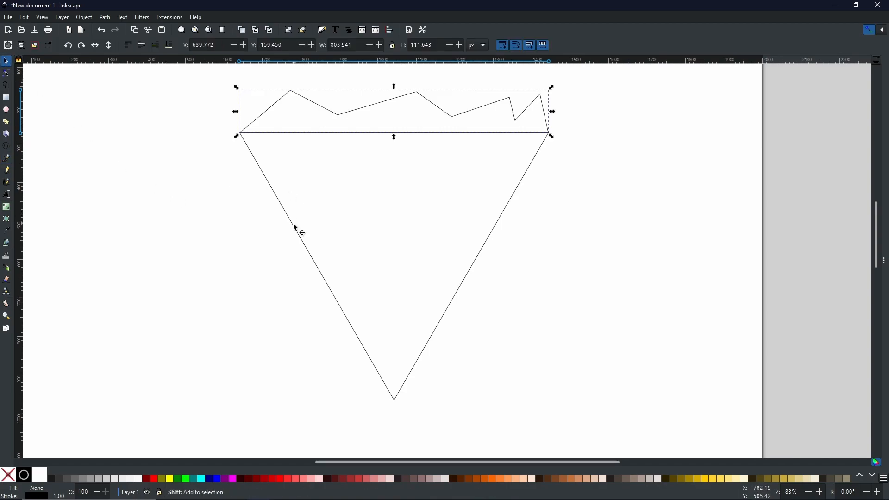
click(309, 232)
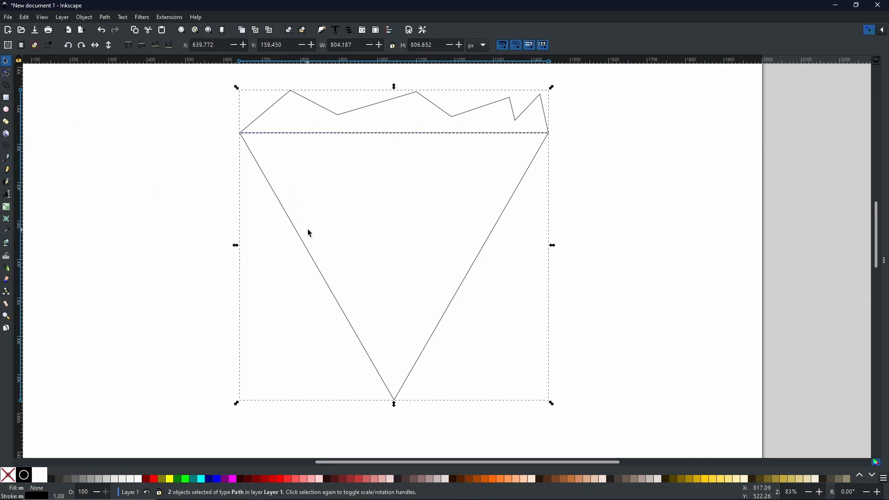
mouse_move(249, 156)
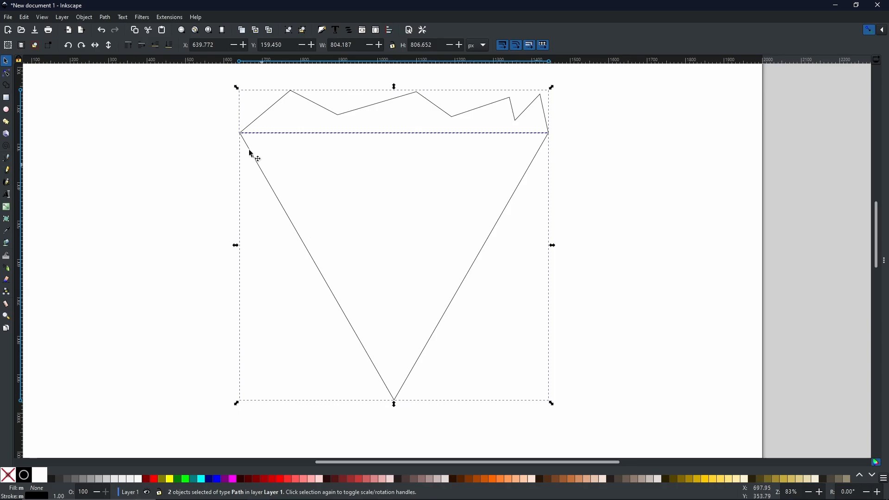
click(105, 16)
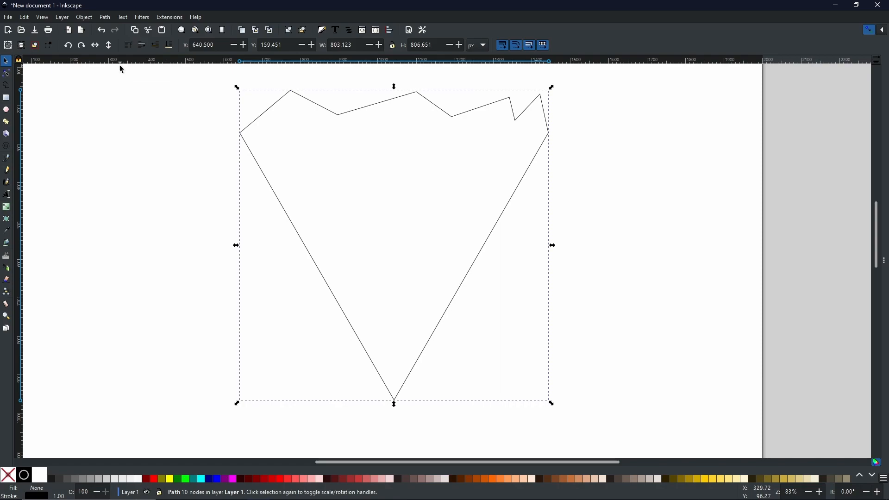
mouse_move(429, 275)
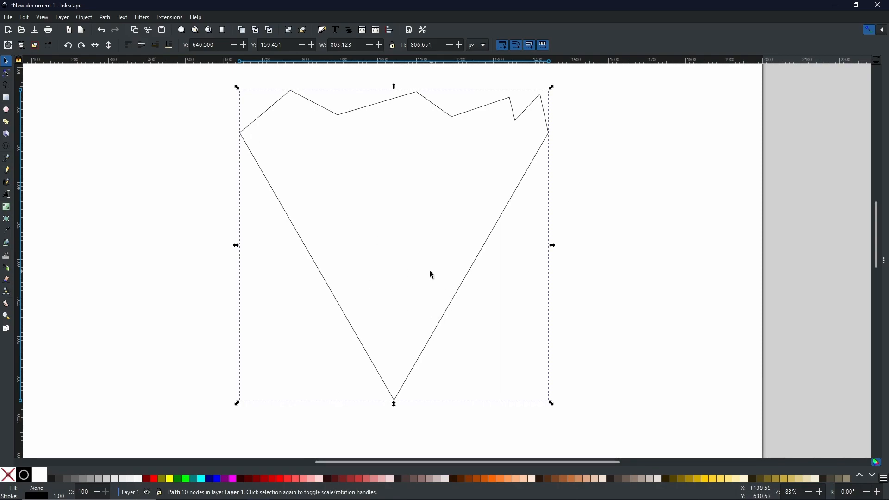
mouse_move(253, 163)
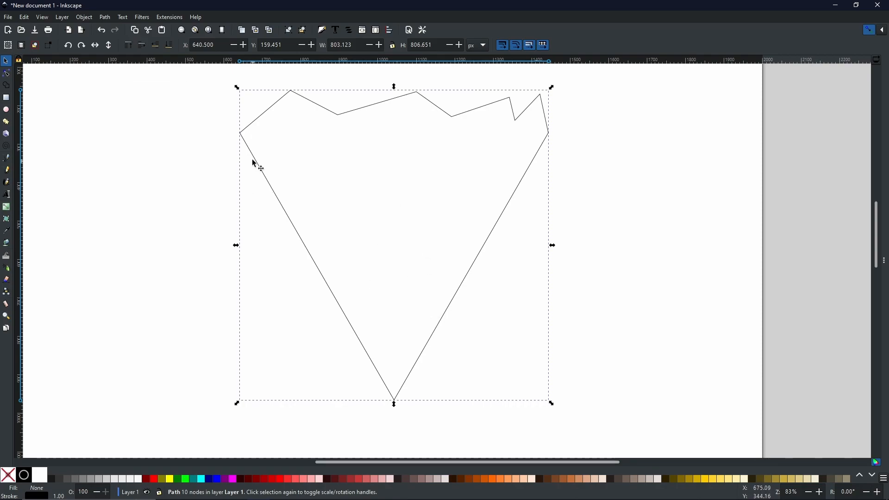
mouse_move(277, 161)
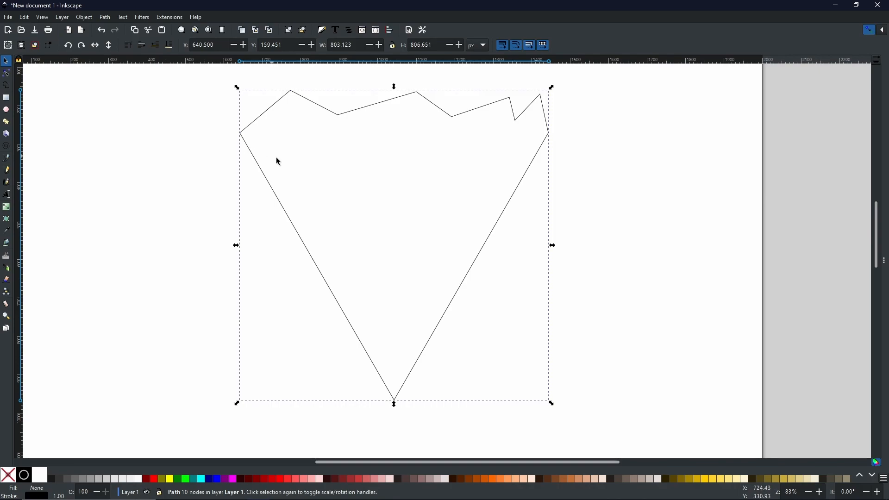
mouse_move(313, 278)
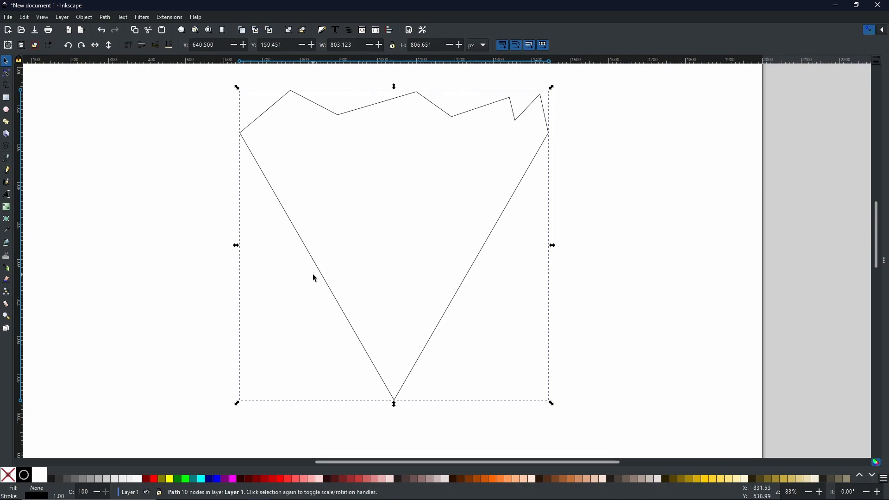
mouse_move(380, 371)
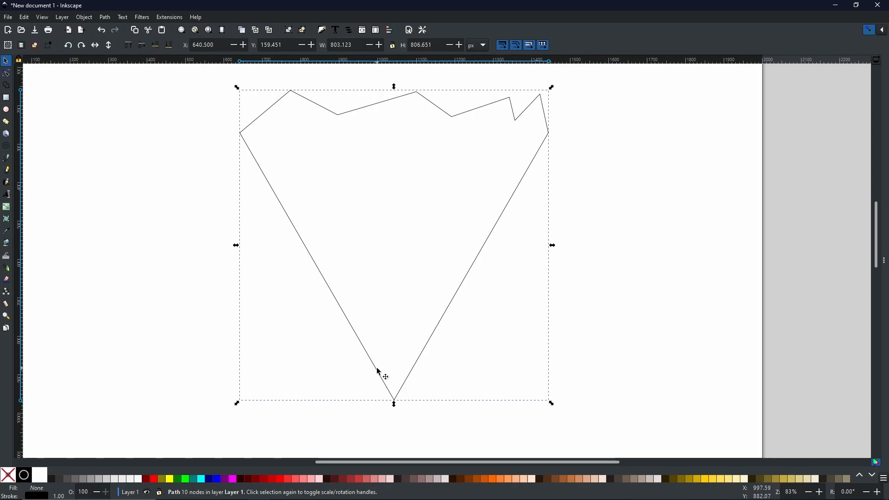
mouse_move(364, 340)
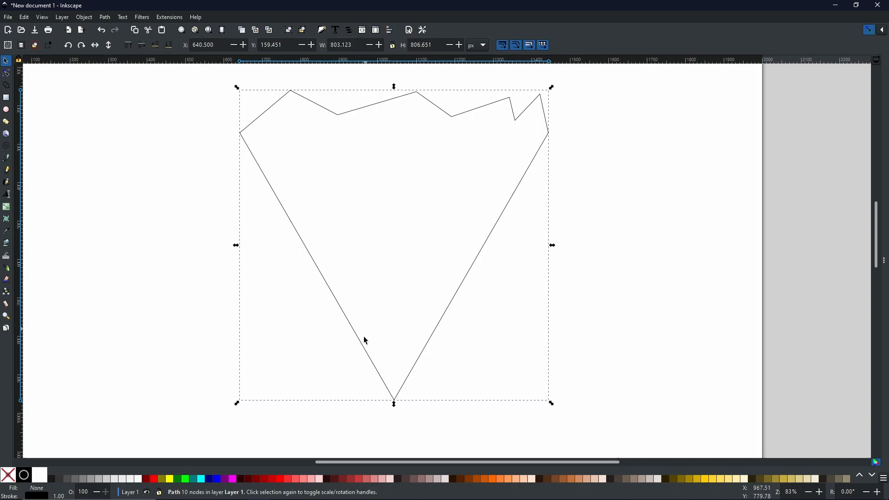
mouse_move(509, 224)
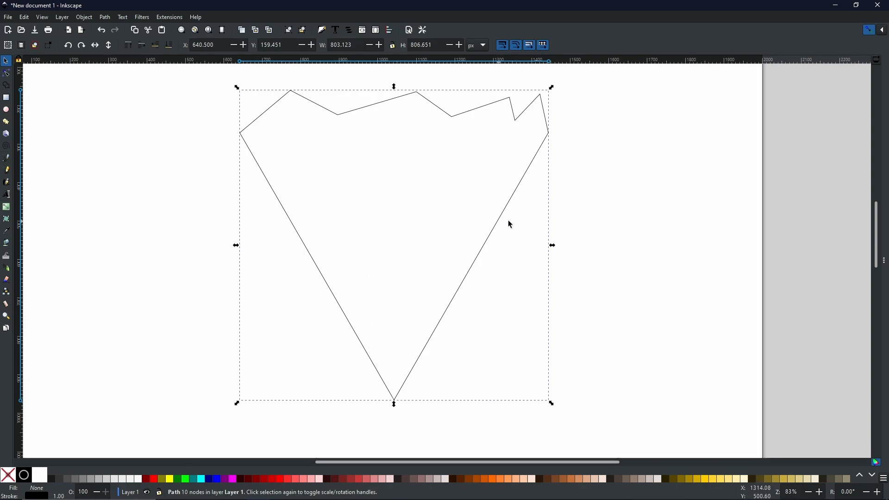
mouse_move(287, 199)
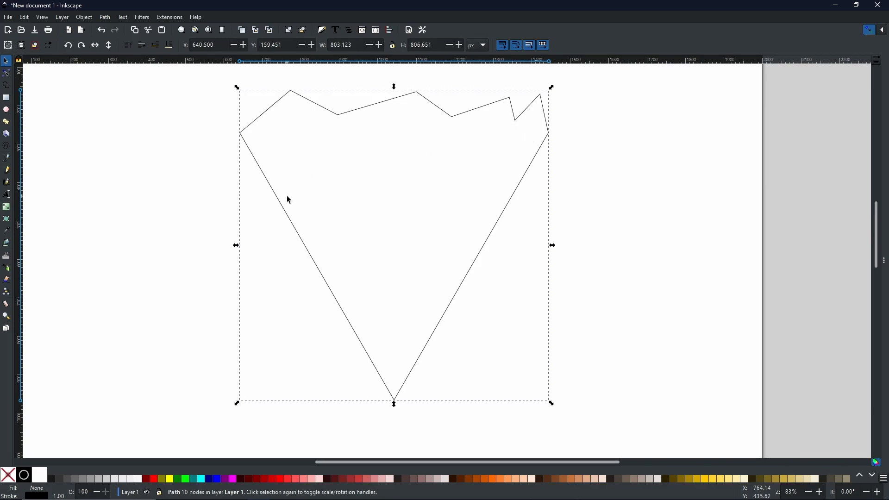
mouse_move(274, 235)
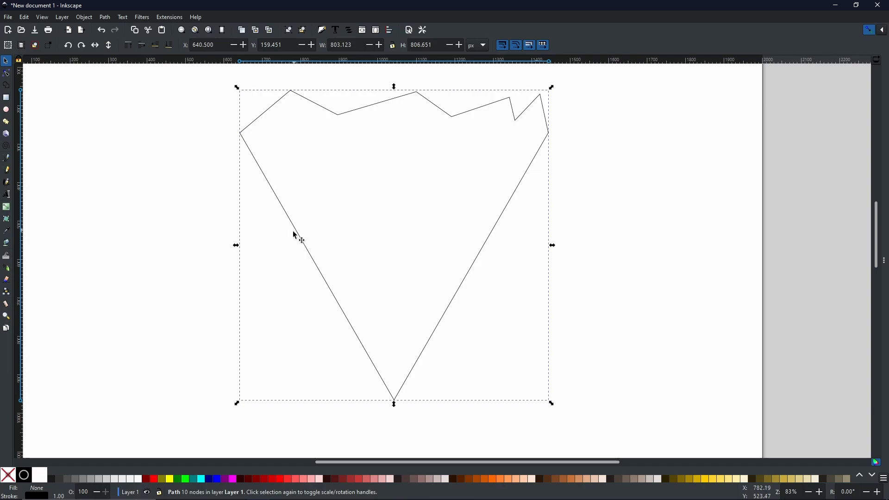
mouse_move(243, 169)
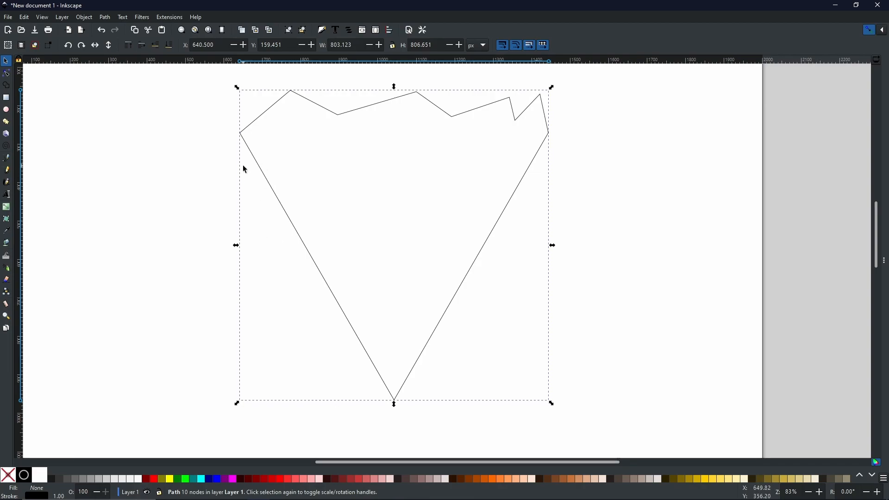
mouse_move(183, 196)
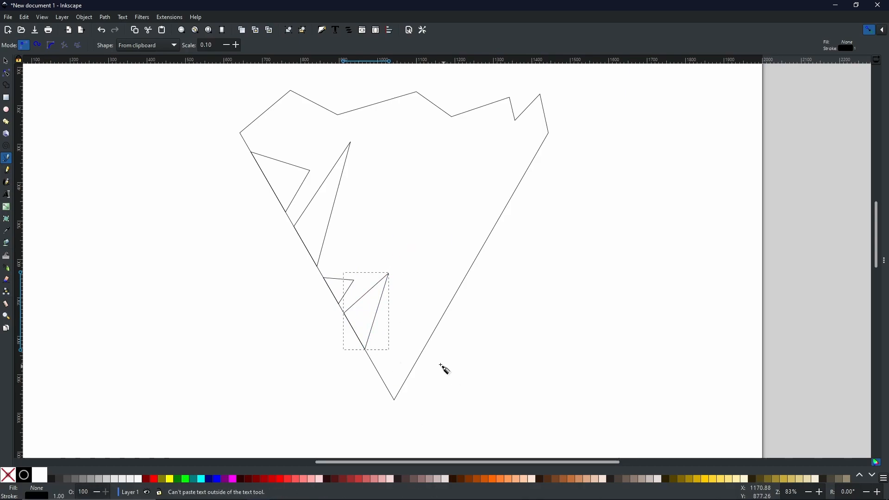
Step: Draw thin triangular notches along the wedge's slanted sides with the pen
click(422, 355)
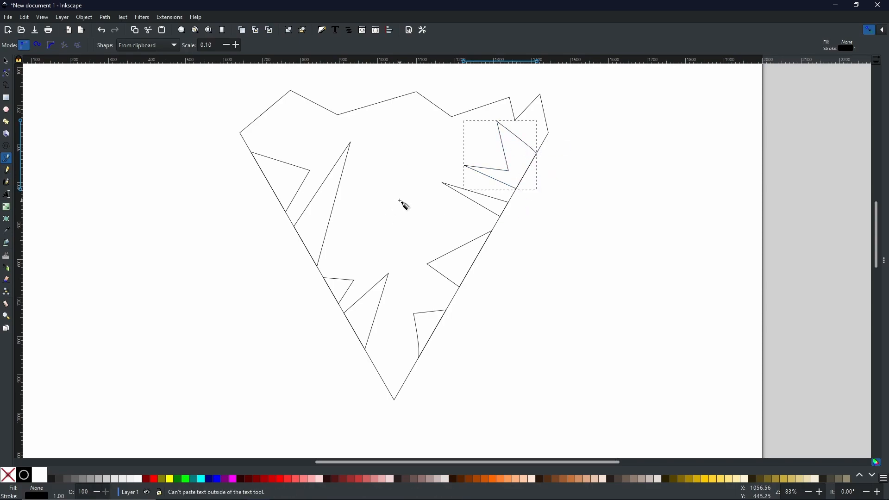
mouse_move(401, 273)
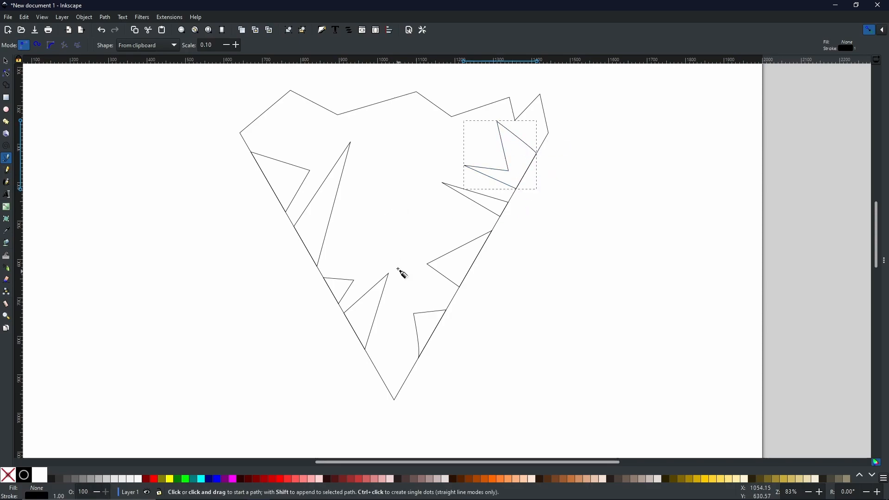
mouse_move(395, 224)
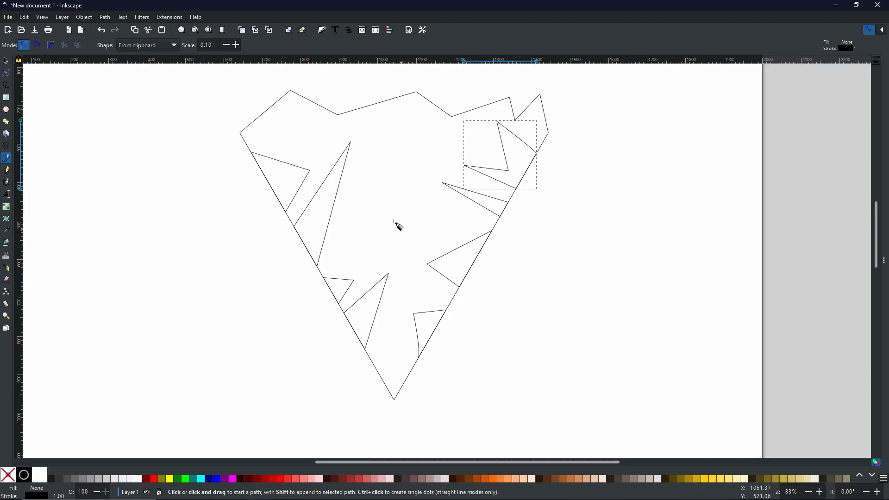
mouse_move(377, 227)
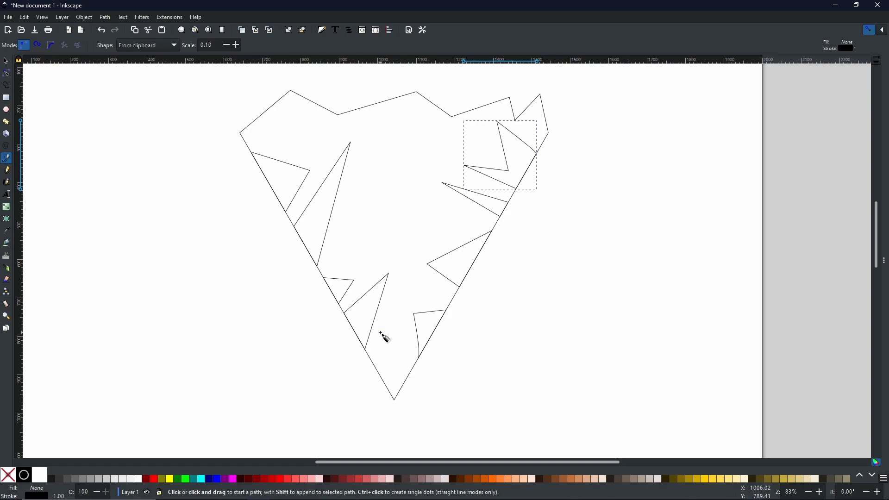
mouse_move(314, 188)
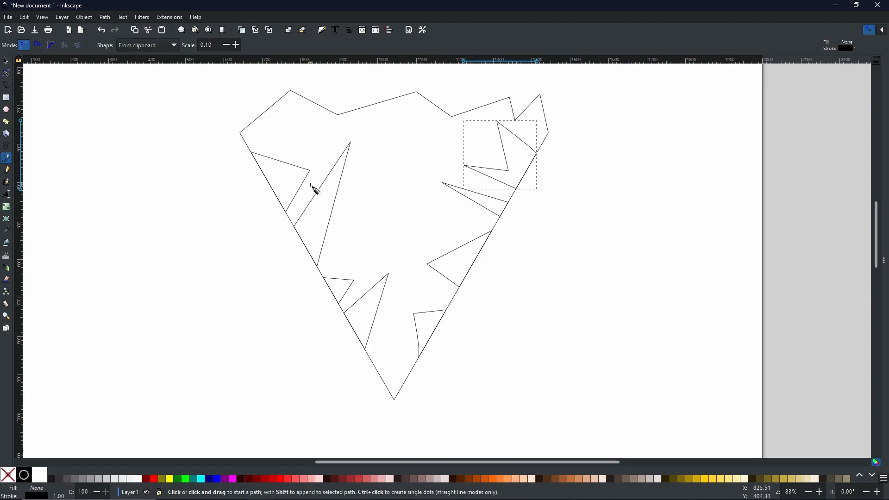
click(7, 109)
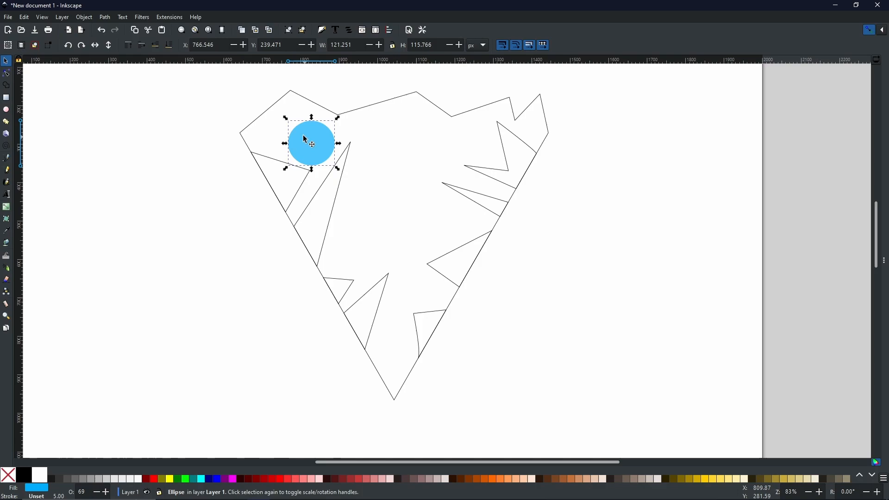
Step: Place four light-blue ellipse copies at varying spots inside the jagged wedge
drag(310, 143, 298, 131)
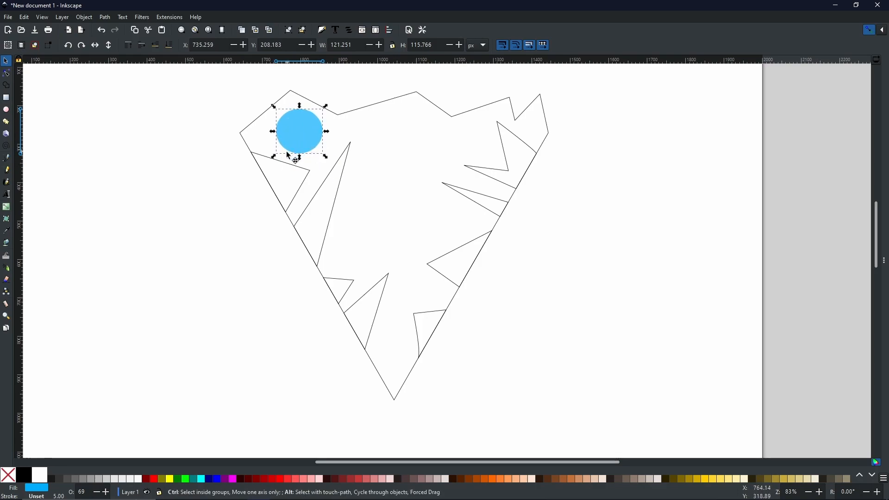
drag(299, 130, 419, 147)
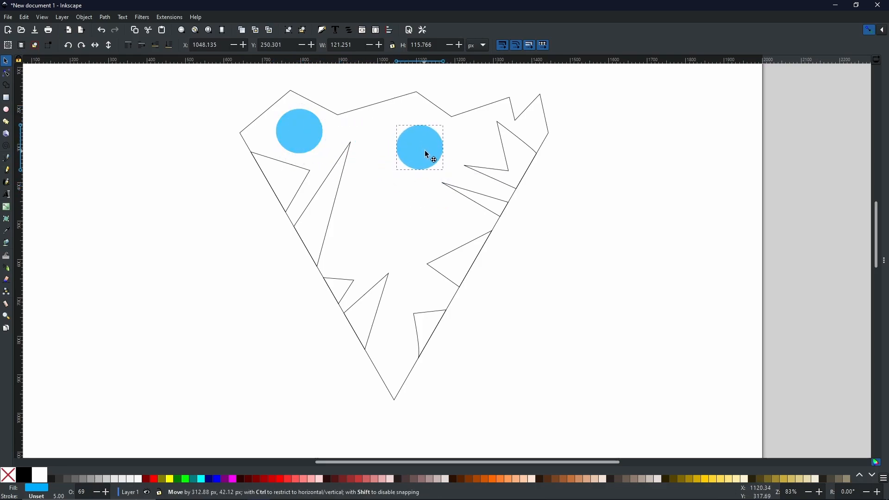
drag(419, 147, 368, 230)
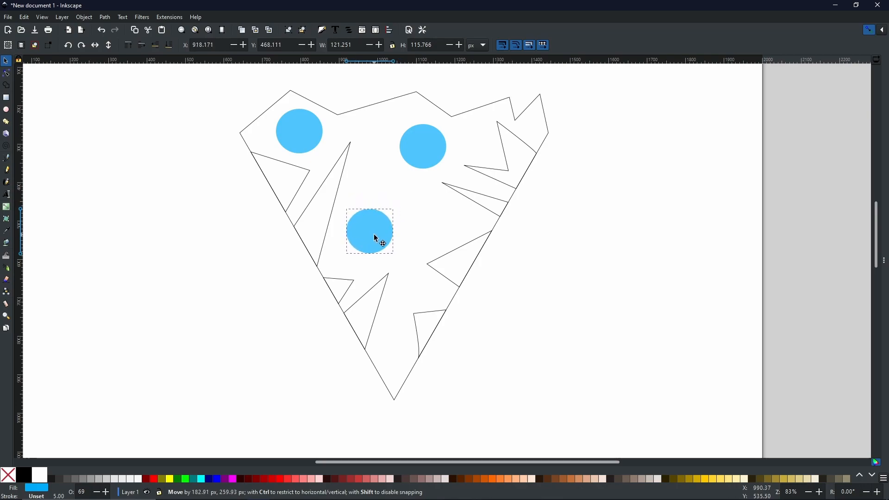
drag(370, 231, 438, 216)
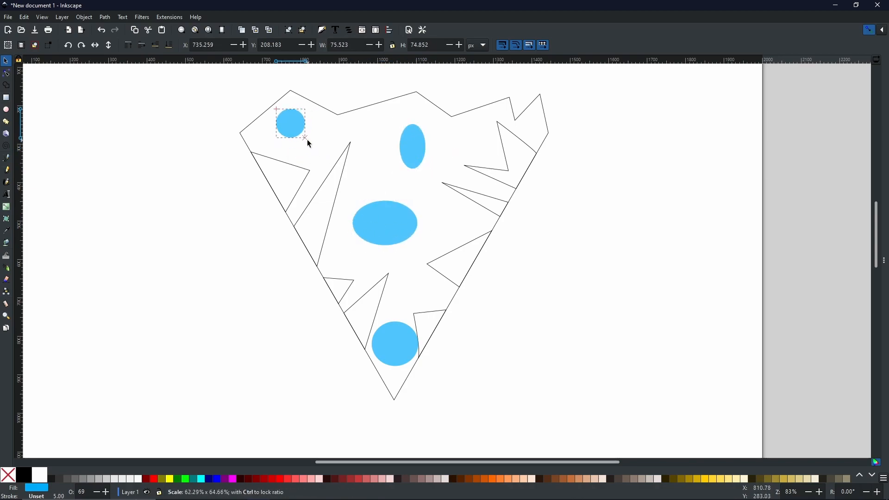
click(395, 345)
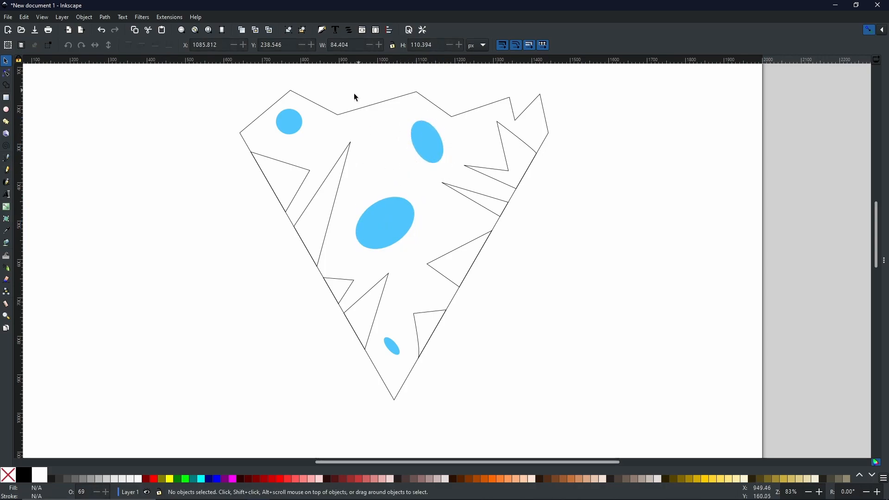
mouse_move(397, 276)
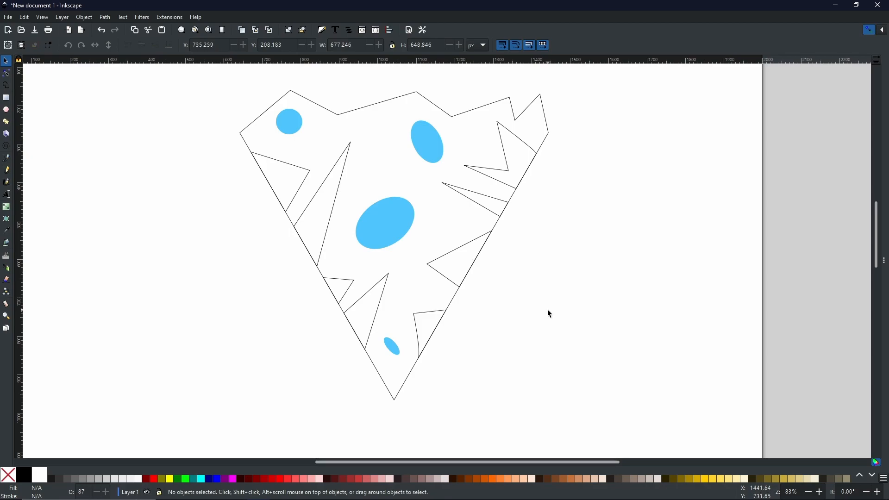
mouse_move(527, 299)
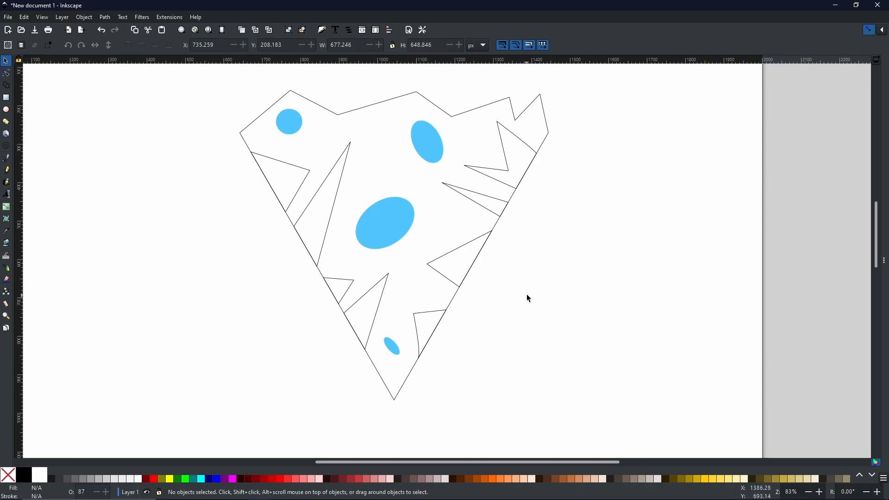
mouse_move(254, 131)
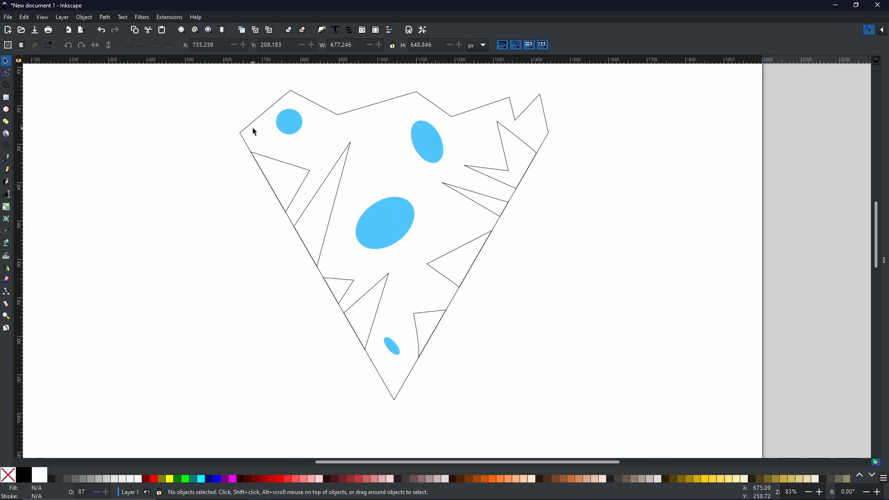
mouse_move(252, 131)
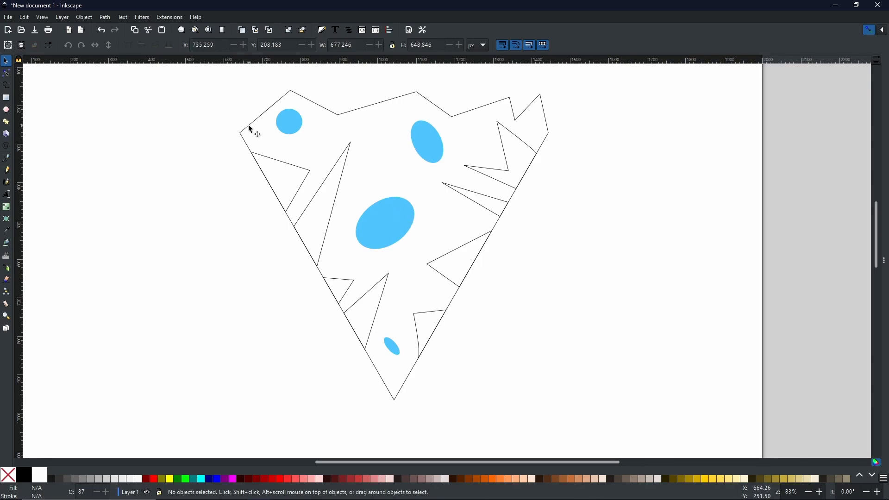
Step: Rubber-band select all twelve shapes and convert them to paths via the Path menu
drag(249, 129, 553, 306)
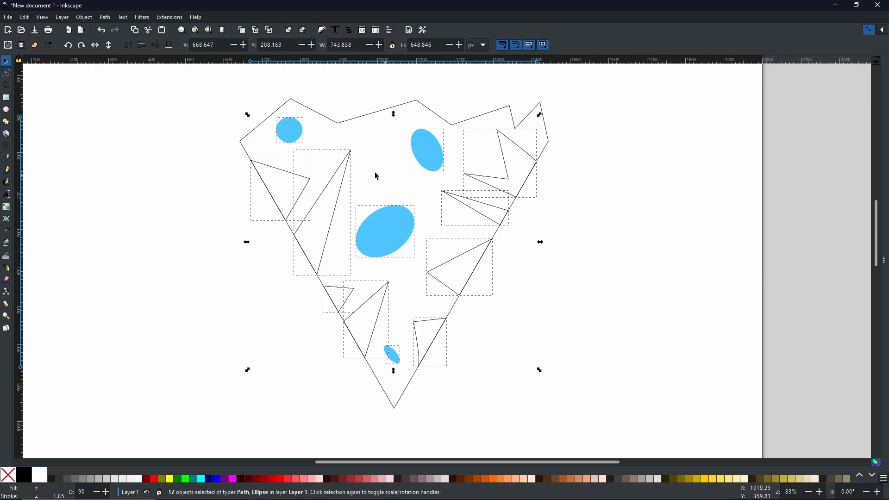
click(104, 17)
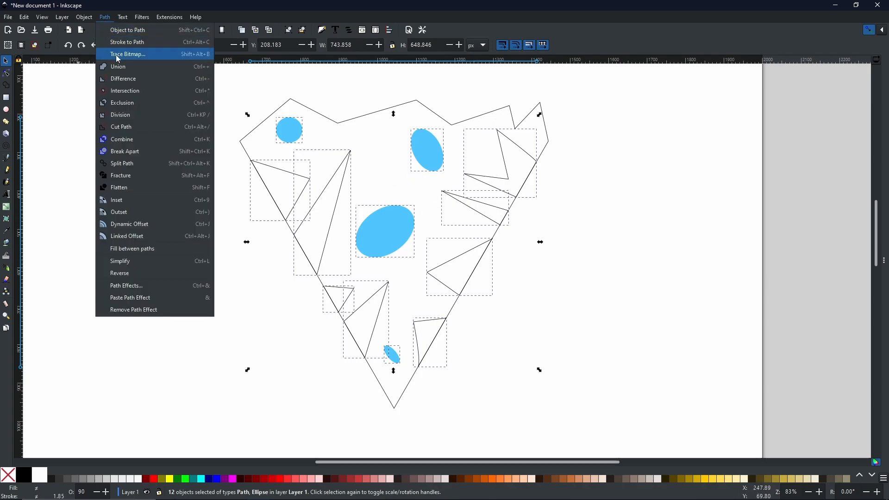
click(117, 66)
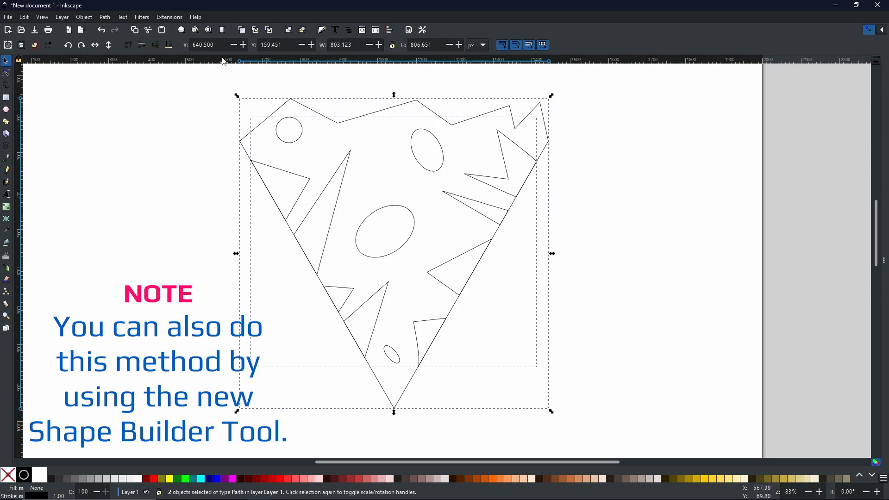
click(104, 16)
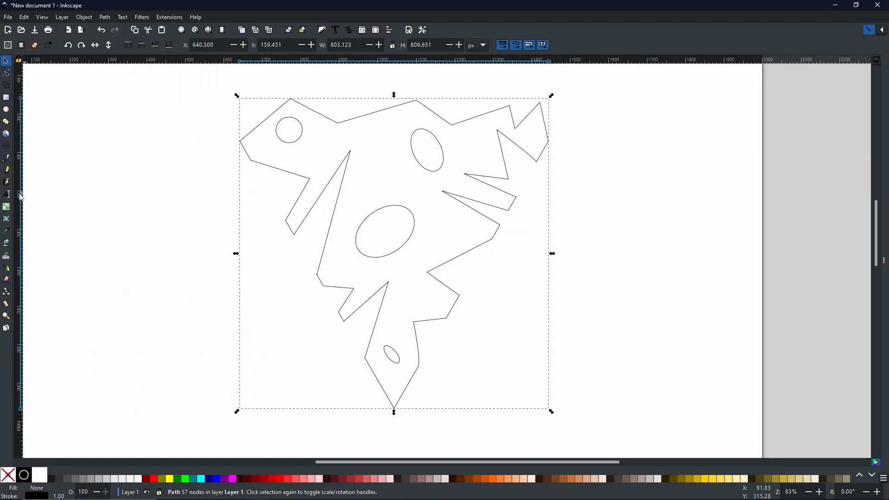
Step: Draw a blue test rectangle, slide it behind the wedge to verify the cut-out holes, then delete it
drag(86, 145, 217, 261)
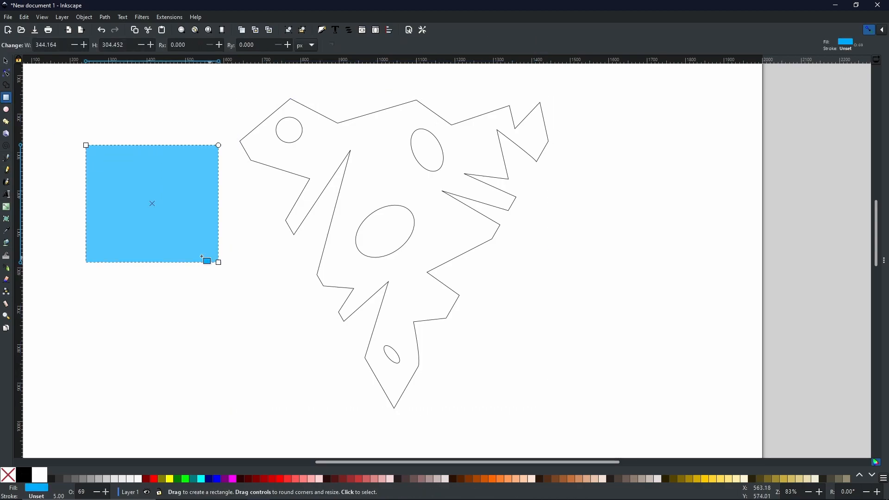
click(8, 62)
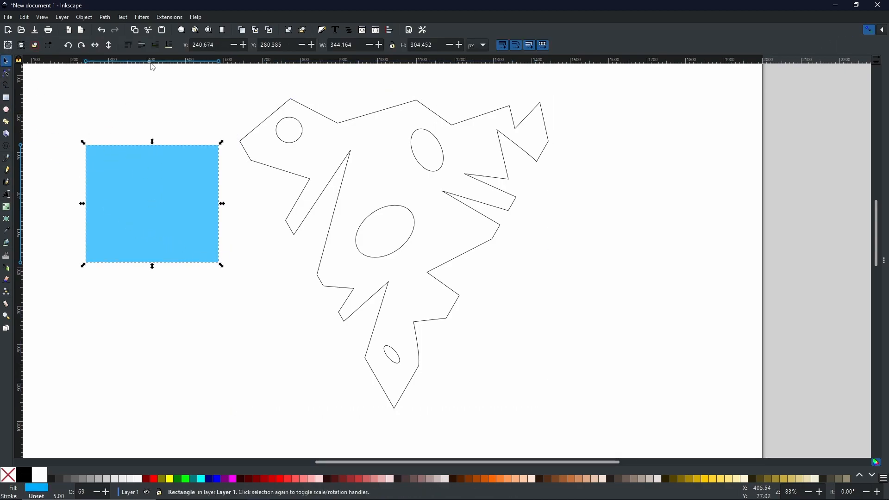
drag(151, 203, 349, 161)
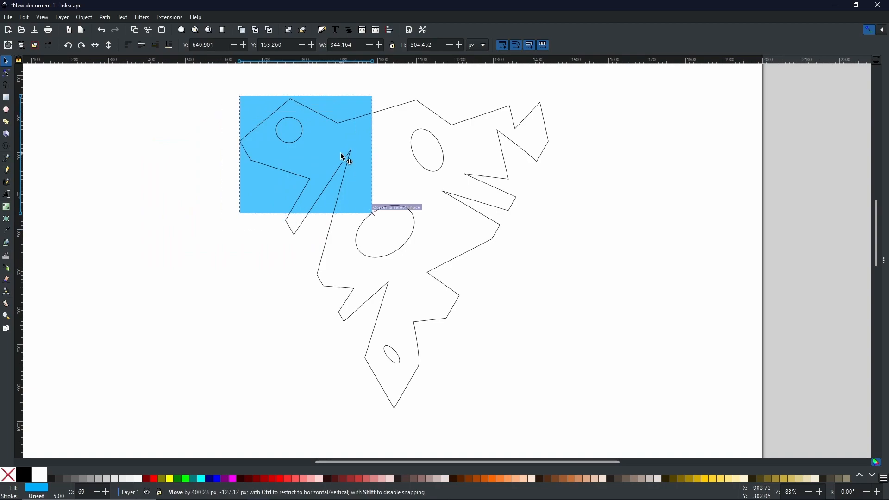
drag(340, 156, 536, 147)
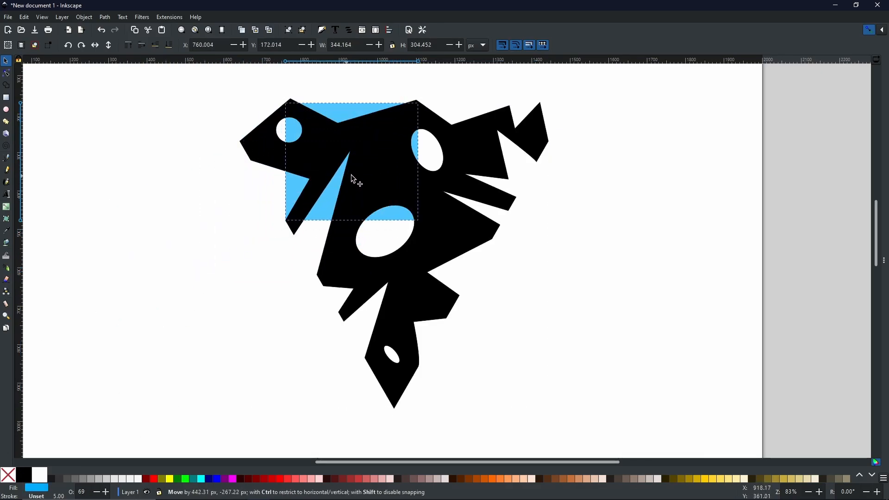
drag(350, 179, 401, 259)
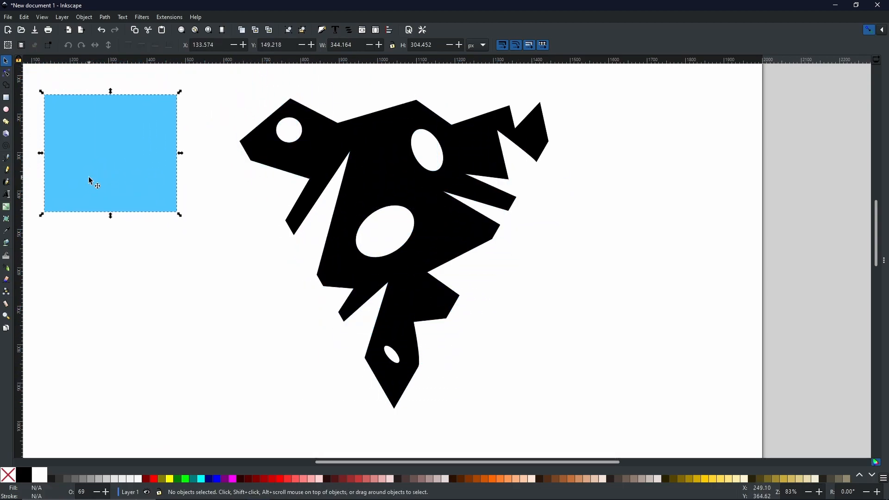
key(Delete)
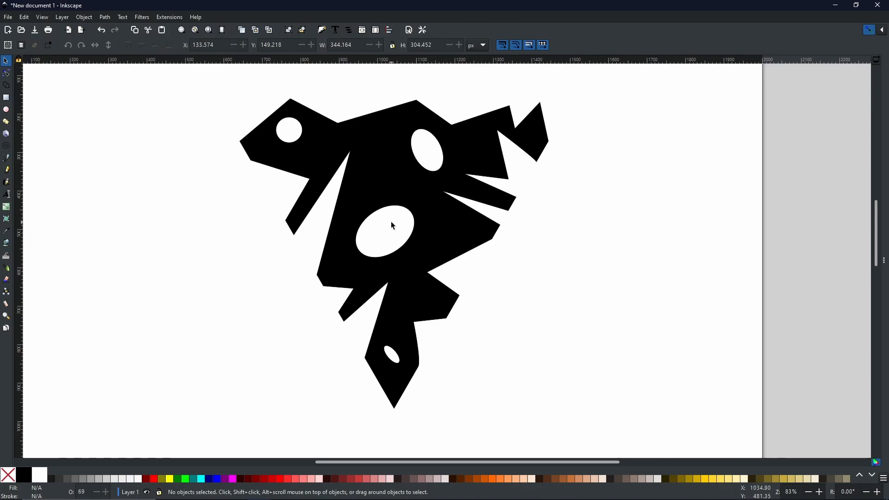
mouse_move(351, 353)
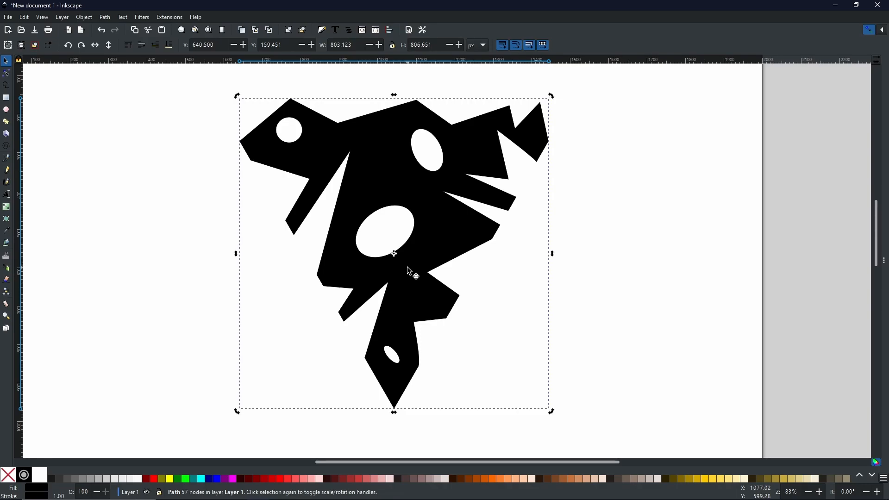
mouse_move(405, 268)
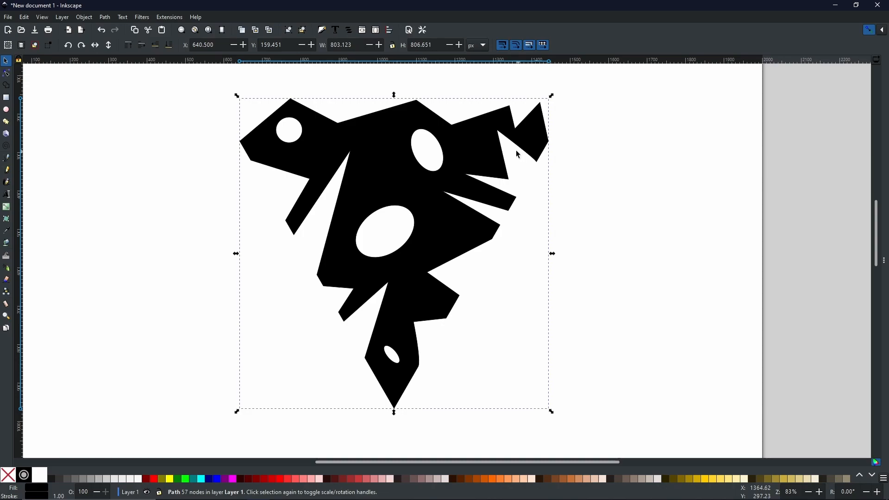
mouse_move(436, 175)
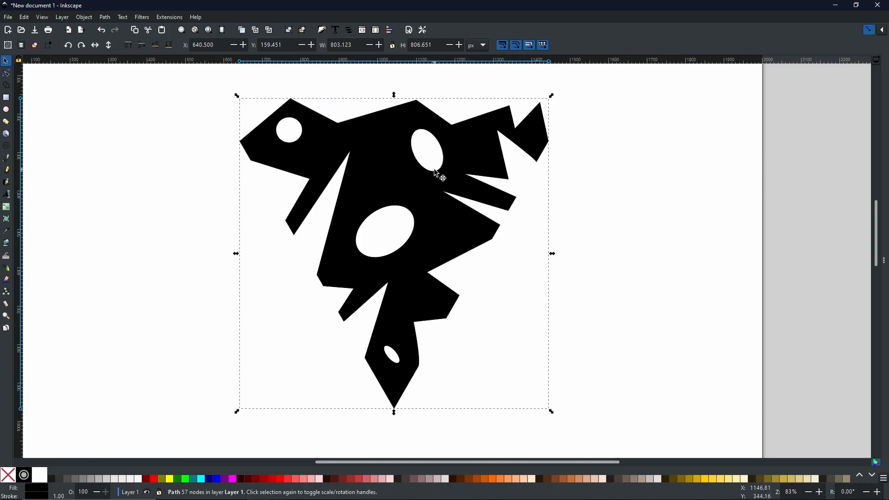
mouse_move(394, 161)
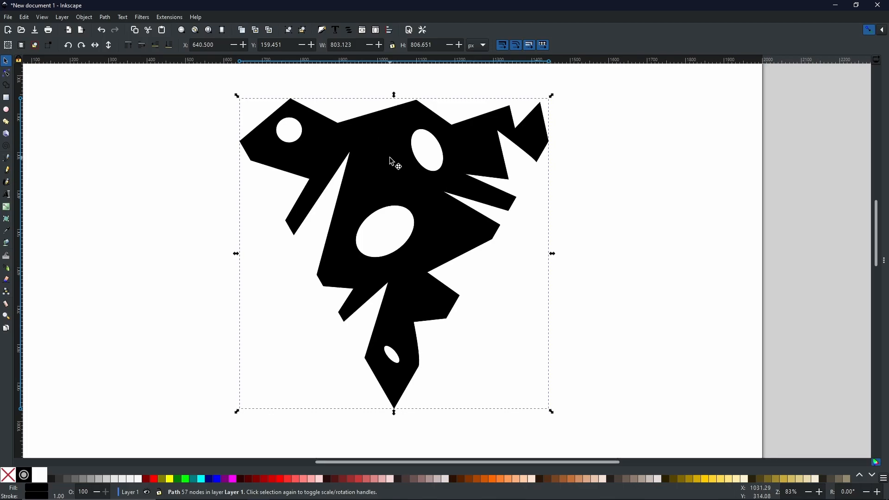
Step: Duplicate the cut-out wedge and place the copy to the right of the original
right_click(394, 161)
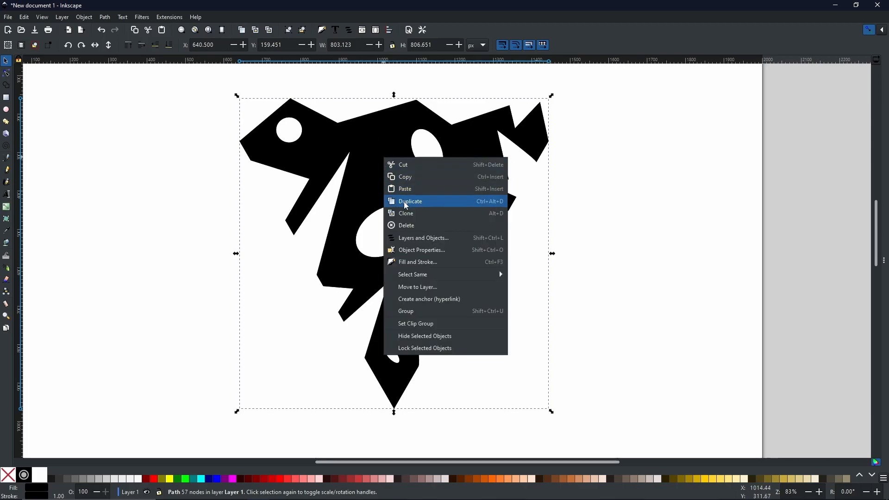
mouse_move(357, 189)
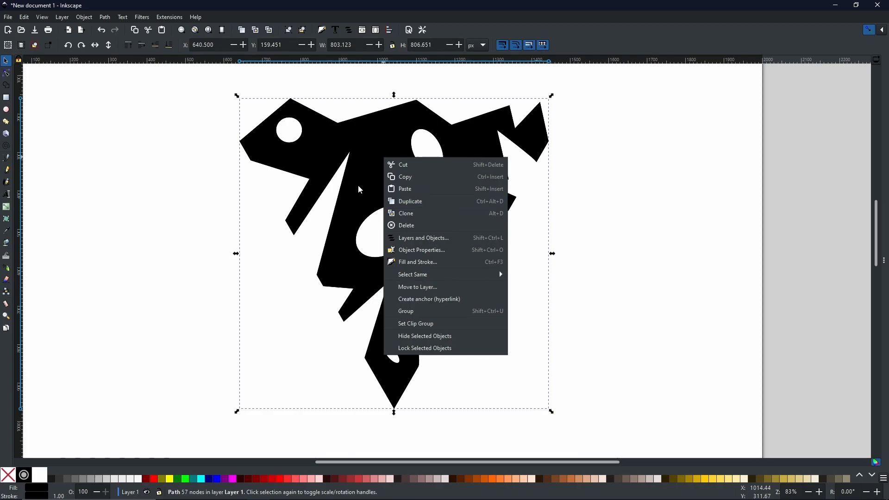
drag(358, 189, 320, 232)
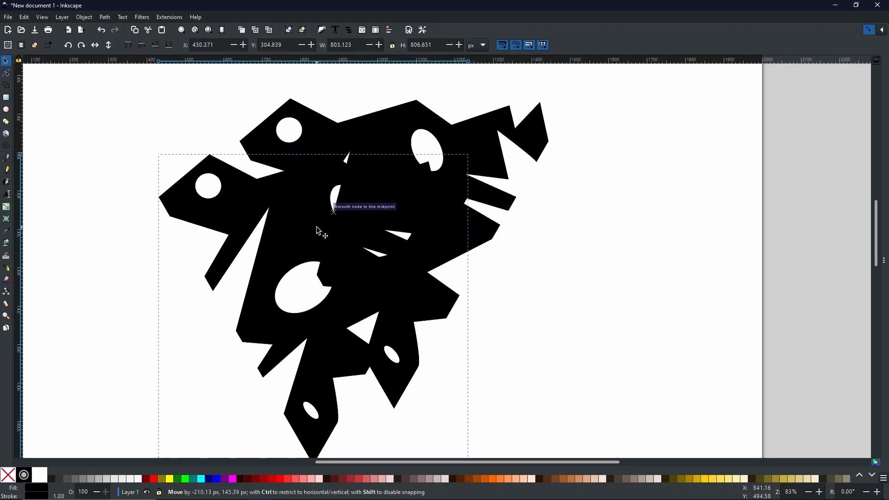
drag(329, 231, 595, 171)
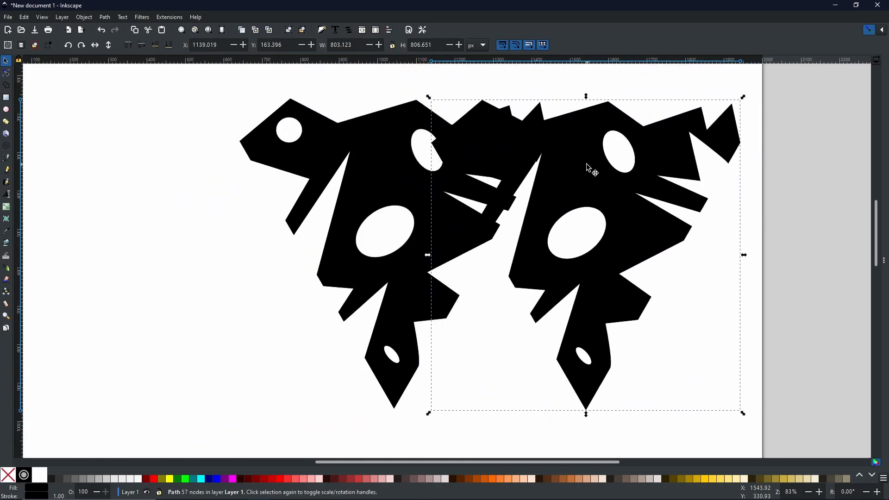
mouse_move(561, 171)
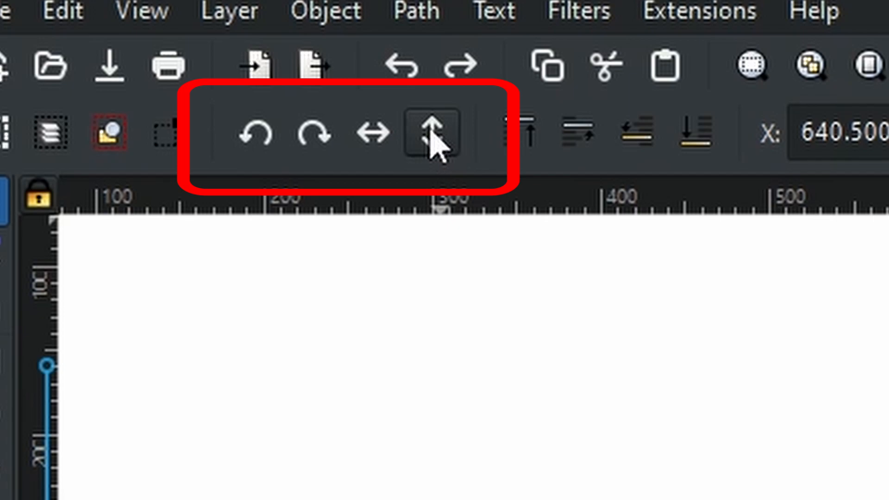
mouse_move(371, 134)
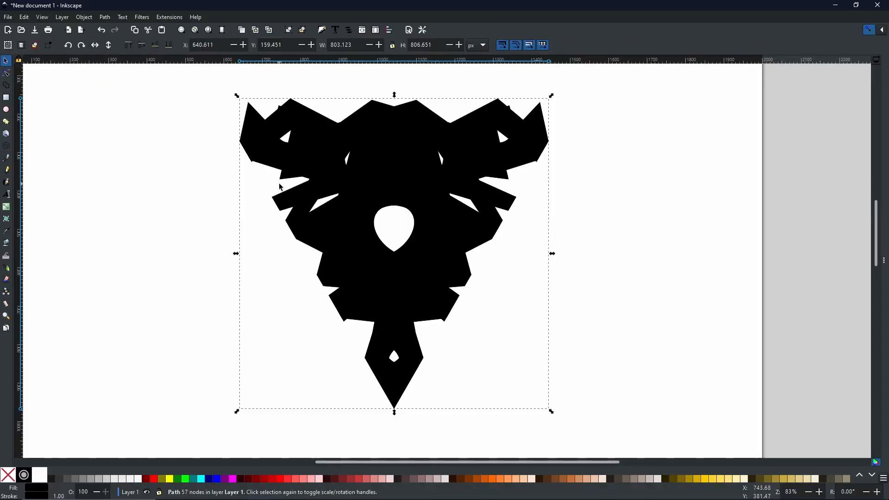
mouse_move(355, 236)
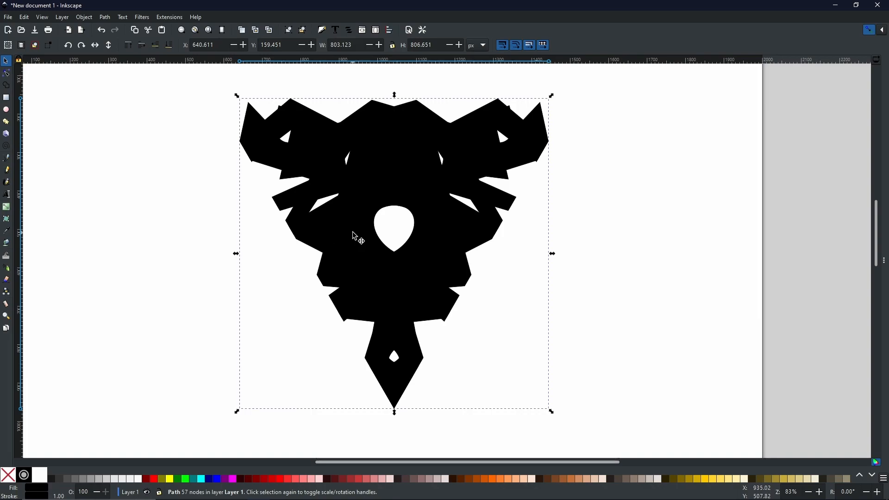
mouse_move(374, 267)
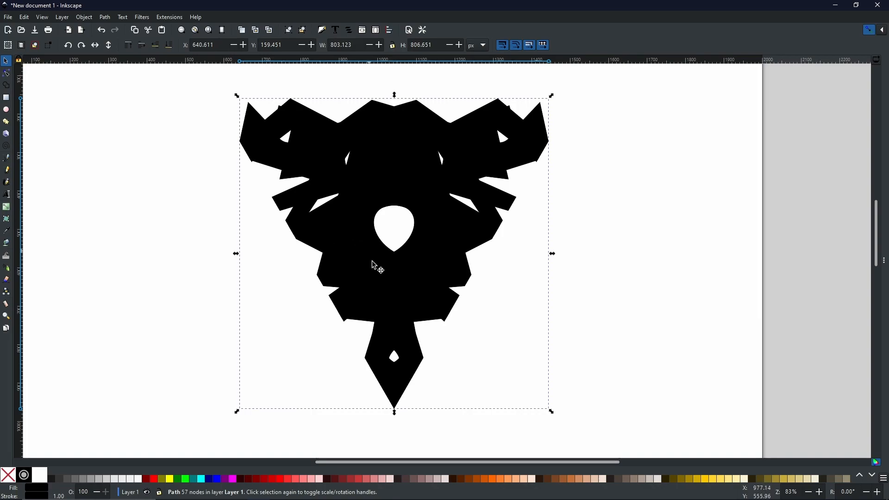
mouse_move(486, 265)
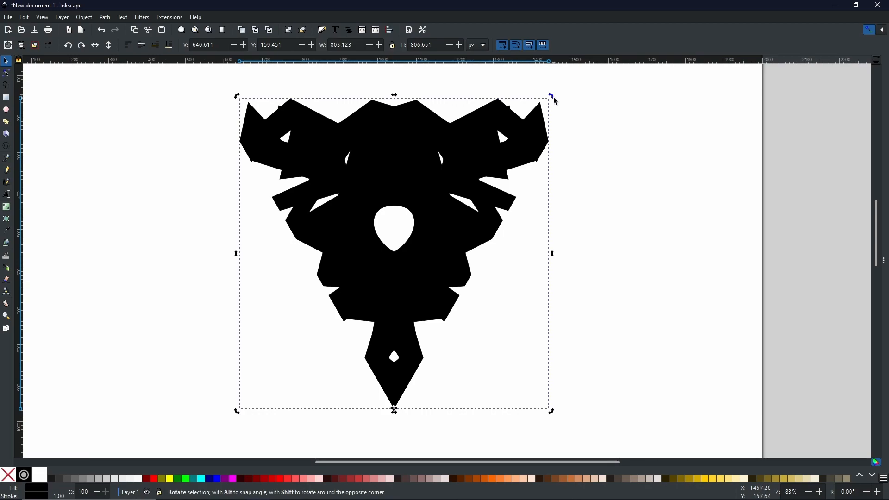
mouse_move(554, 100)
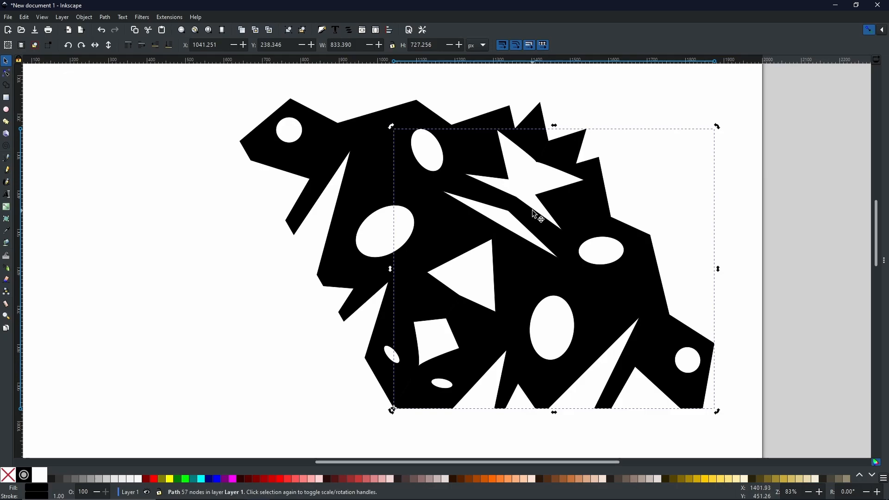
mouse_move(388, 167)
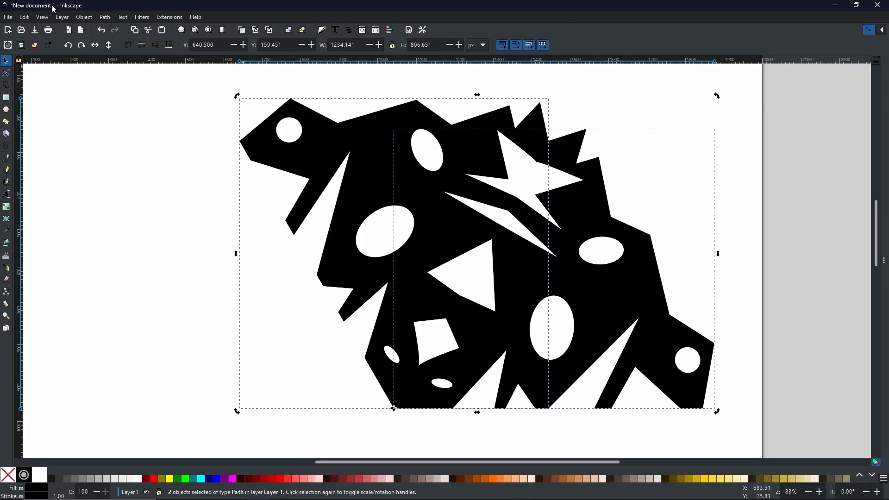
Step: Merge the two overlapping black wedges into one shape with Path > Union
click(105, 17)
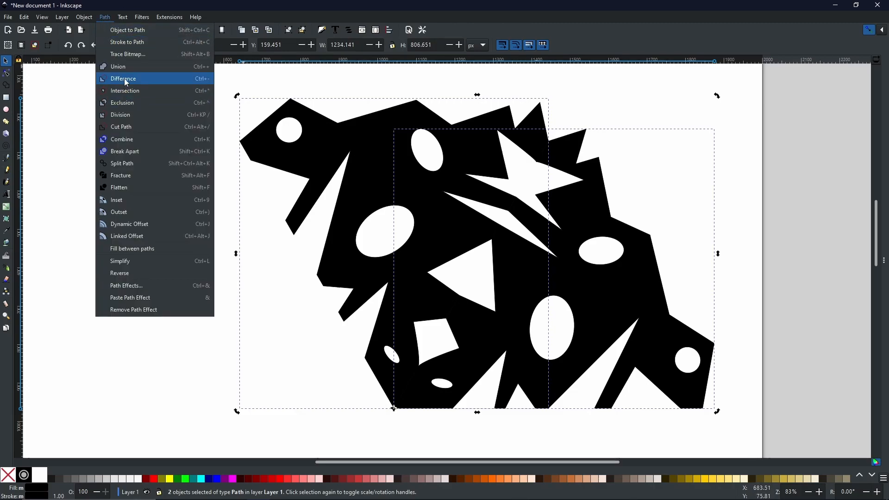
click(124, 78)
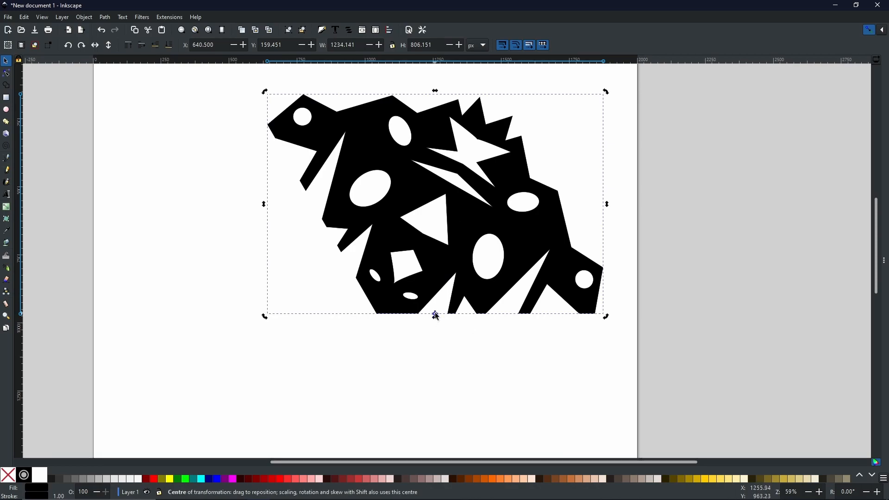
Step: Move the rotation centre to the bottom edge and rotate duplicated copies around it into a snowflake
drag(435, 316, 376, 314)
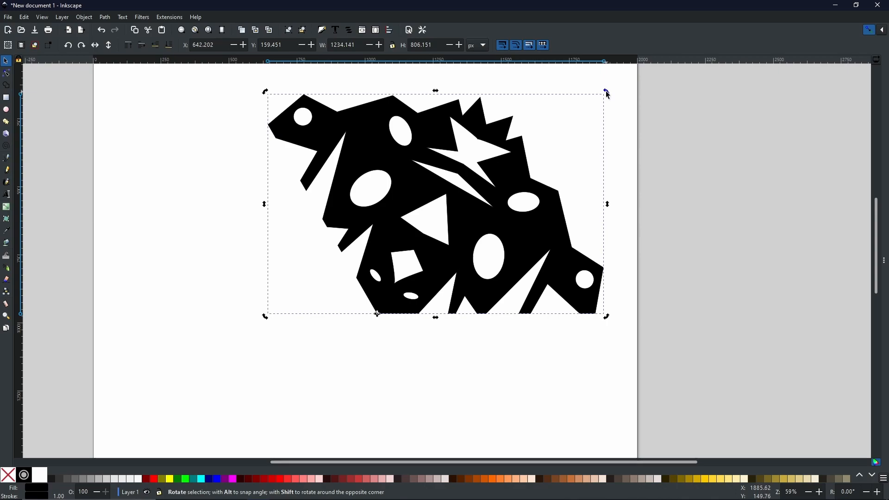
click(605, 93)
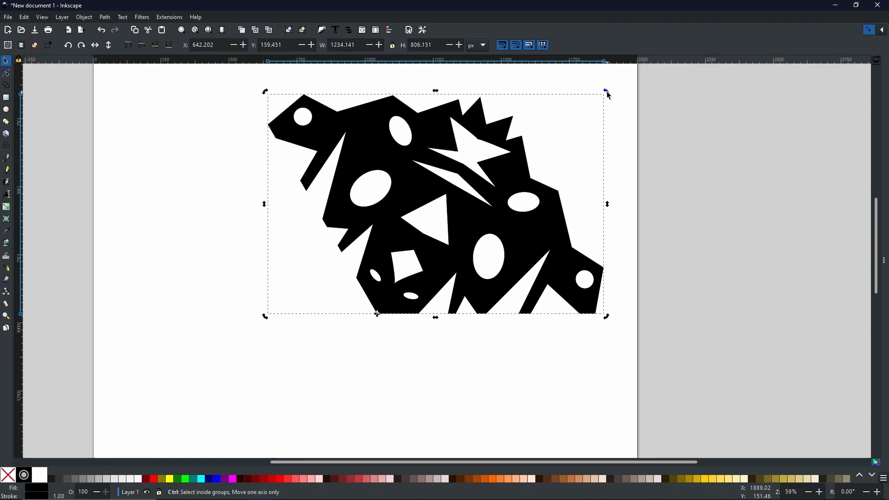
mouse_move(607, 93)
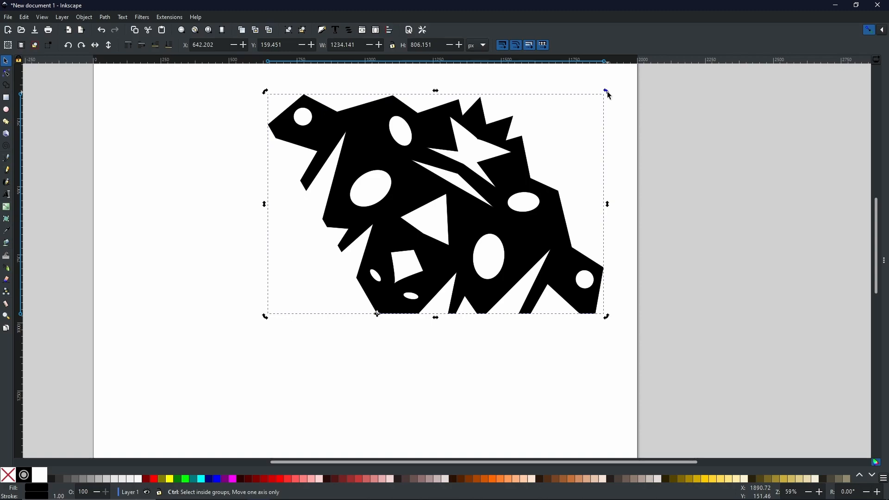
drag(605, 91, 652, 160)
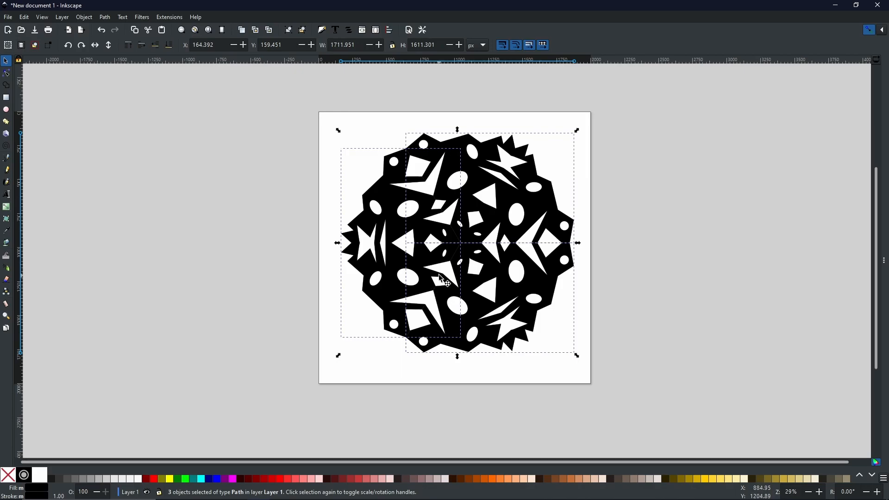
mouse_move(445, 245)
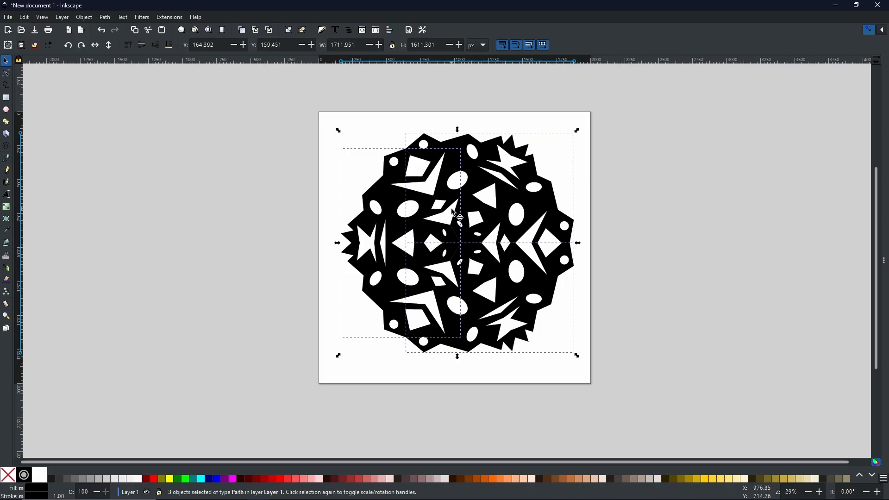
mouse_move(196, 59)
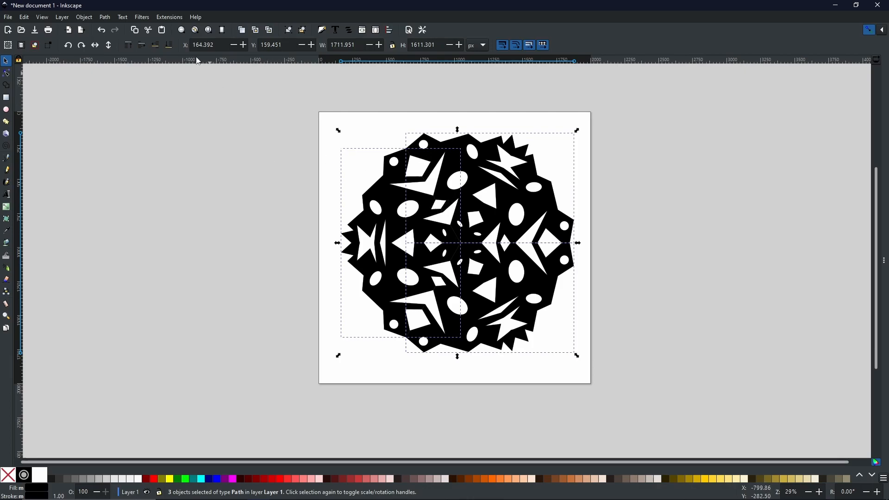
Step: Unite the three rotated pieces into one 308-node snowflake path
click(105, 16)
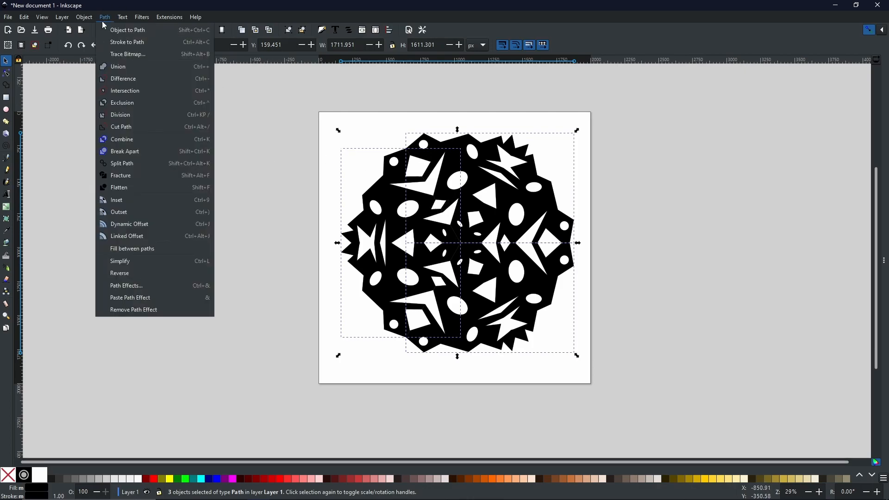
click(118, 67)
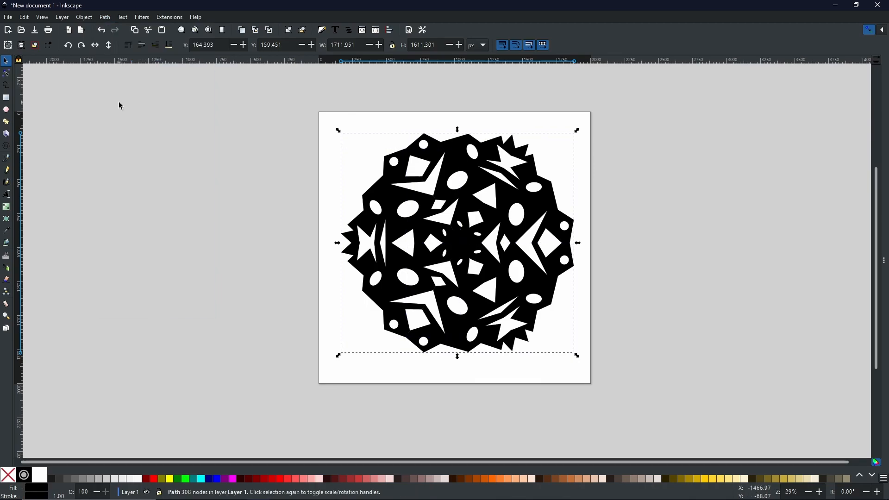
mouse_move(469, 159)
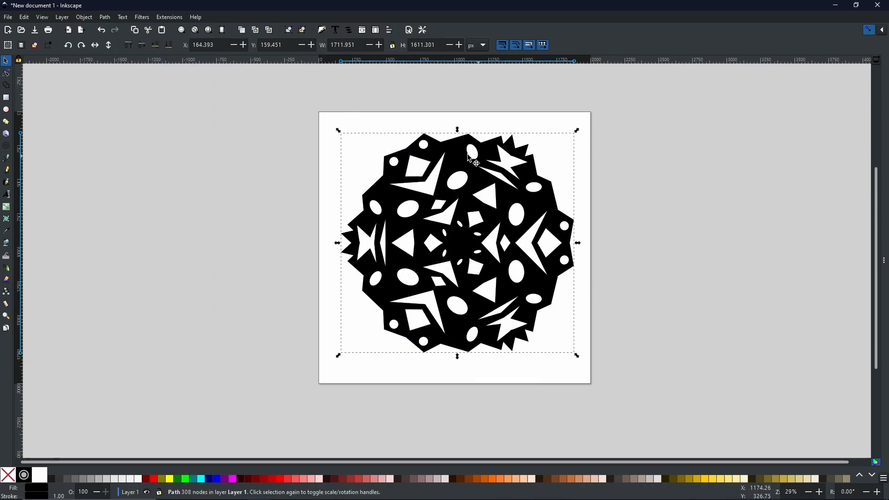
mouse_move(489, 266)
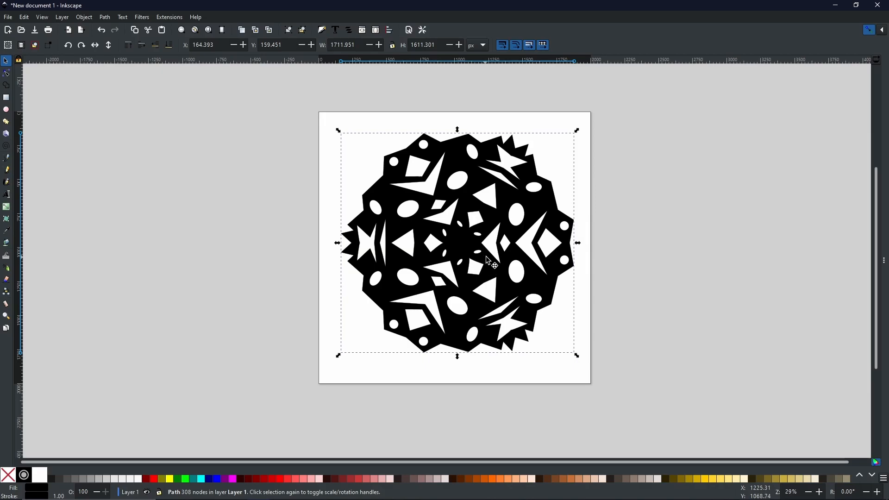
mouse_move(476, 276)
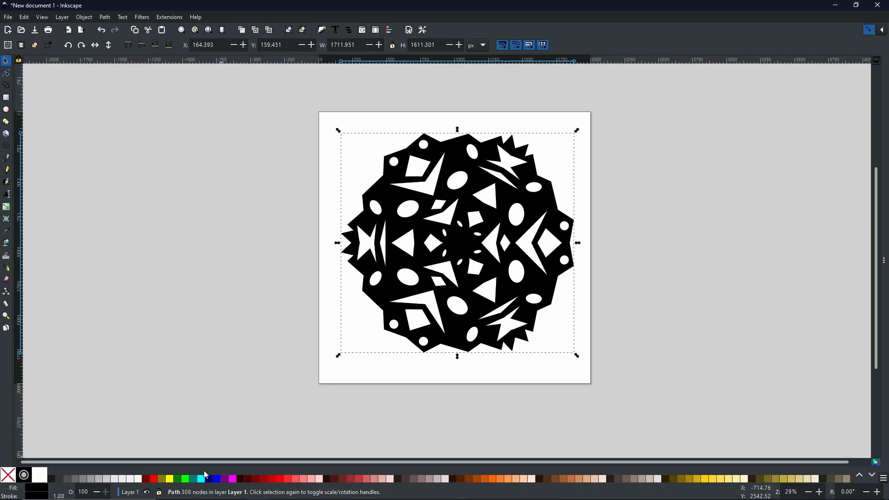
mouse_move(199, 478)
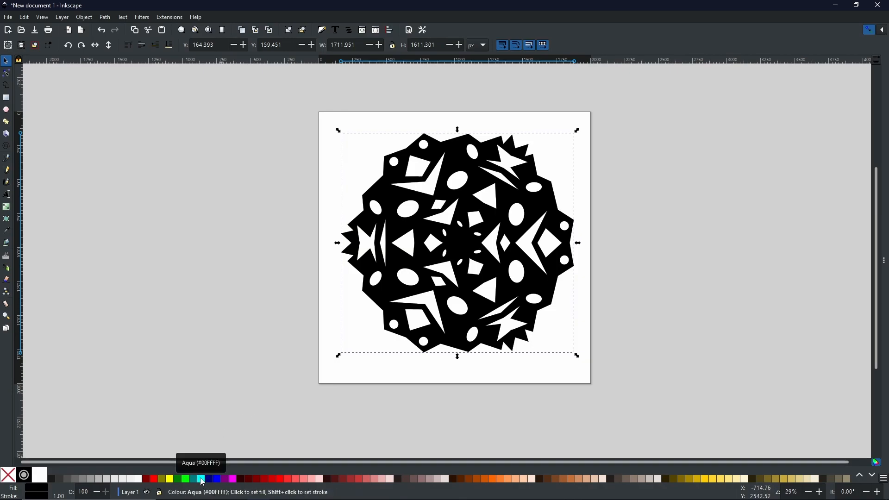
Step: Fill the snowflake with the Aqua swatch
click(200, 479)
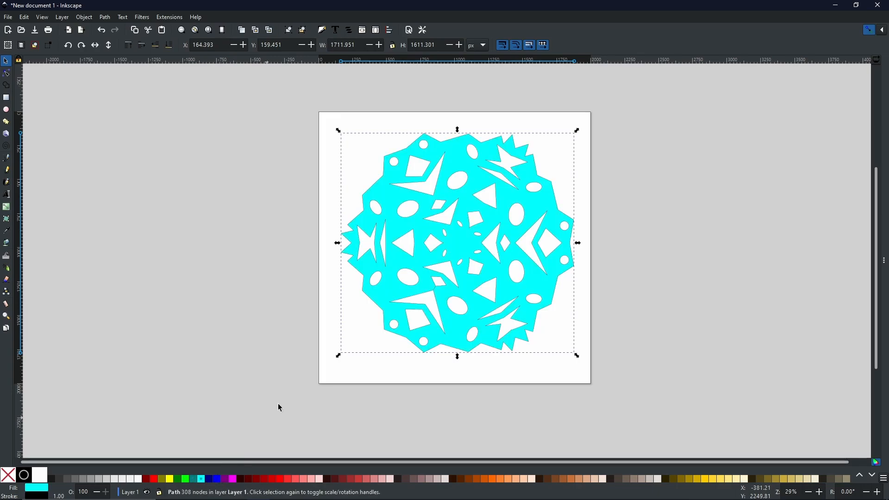
mouse_move(883, 237)
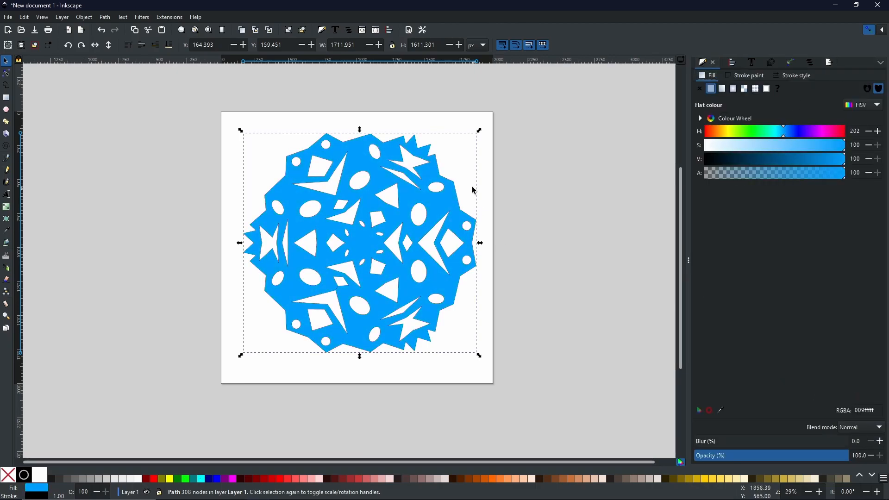
mouse_move(376, 247)
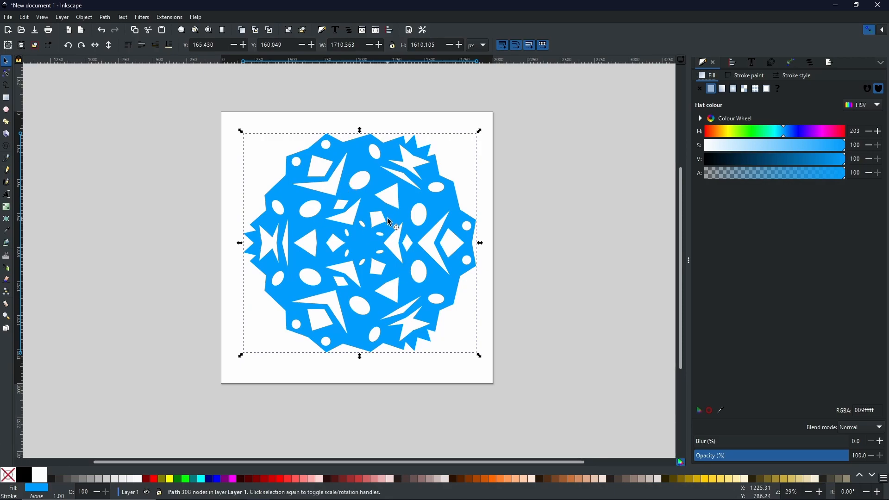
mouse_move(432, 248)
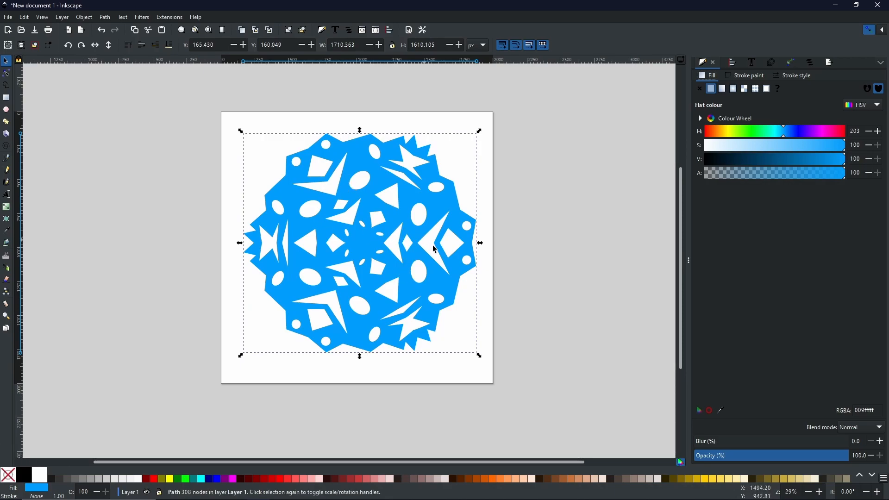
mouse_move(701, 443)
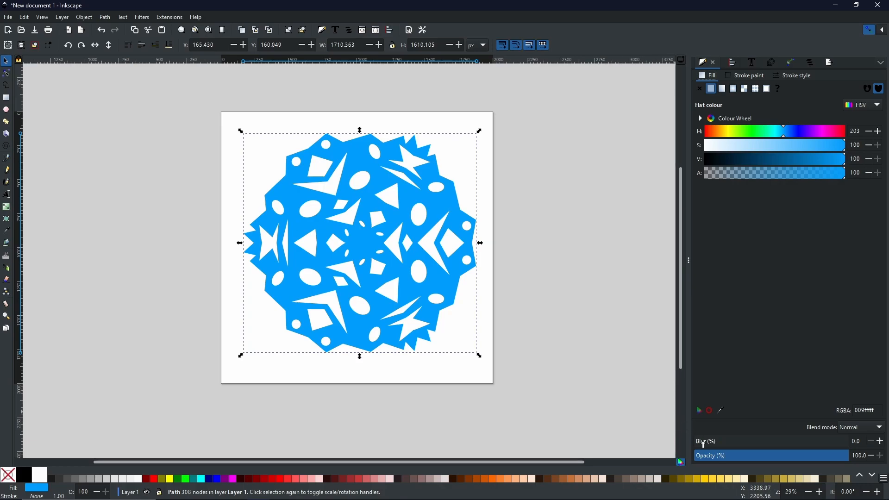
mouse_move(704, 390)
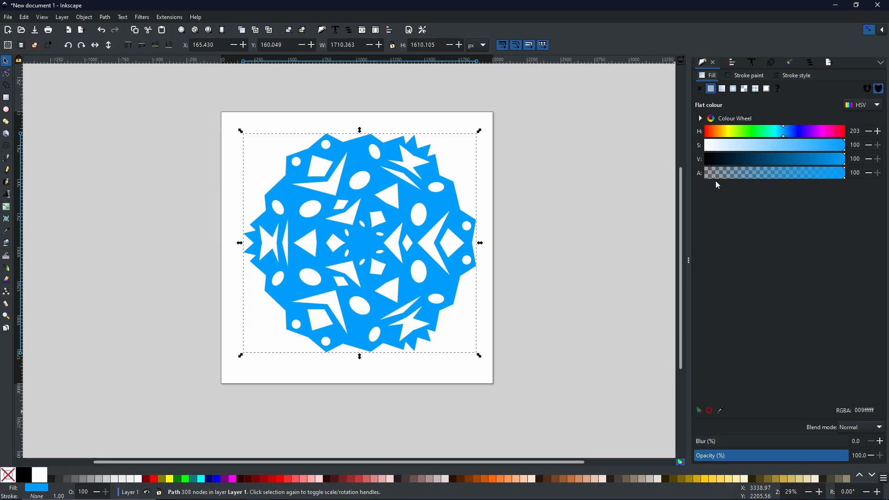
mouse_move(739, 185)
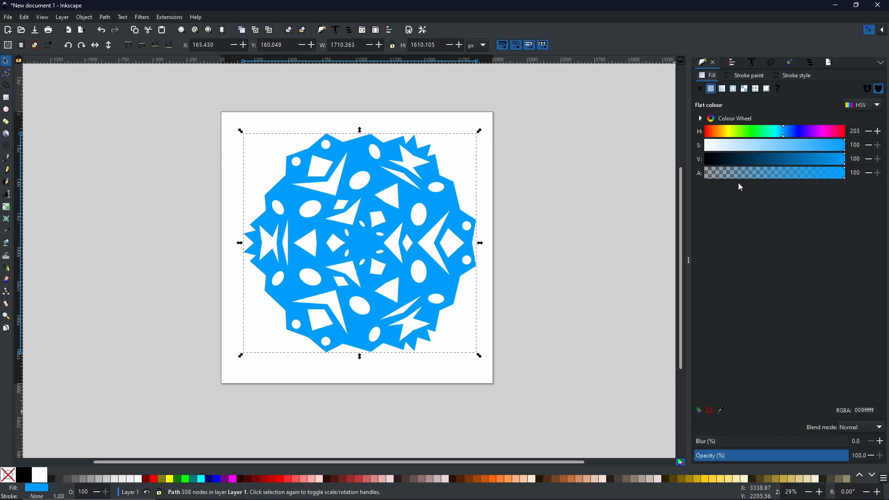
mouse_move(501, 140)
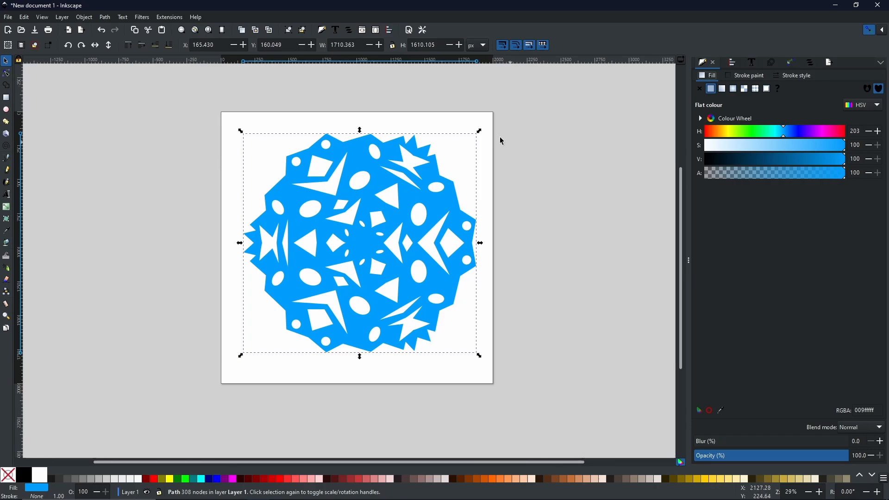
mouse_move(322, 30)
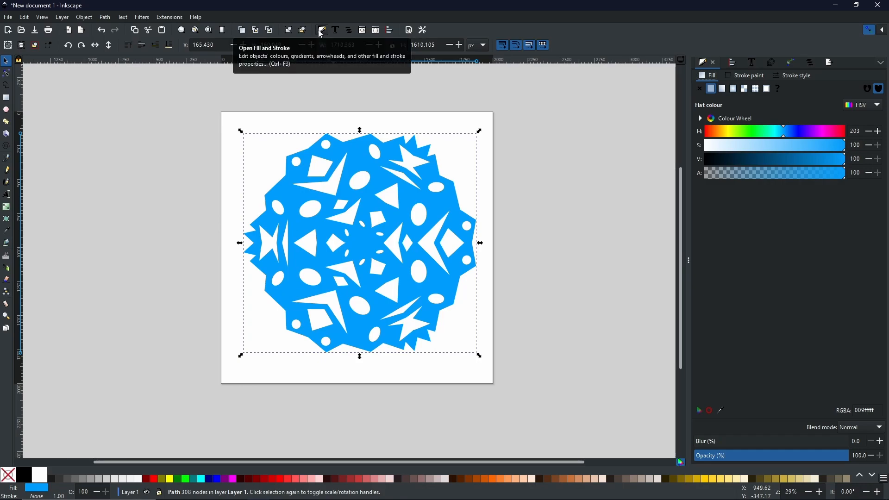
mouse_move(601, 217)
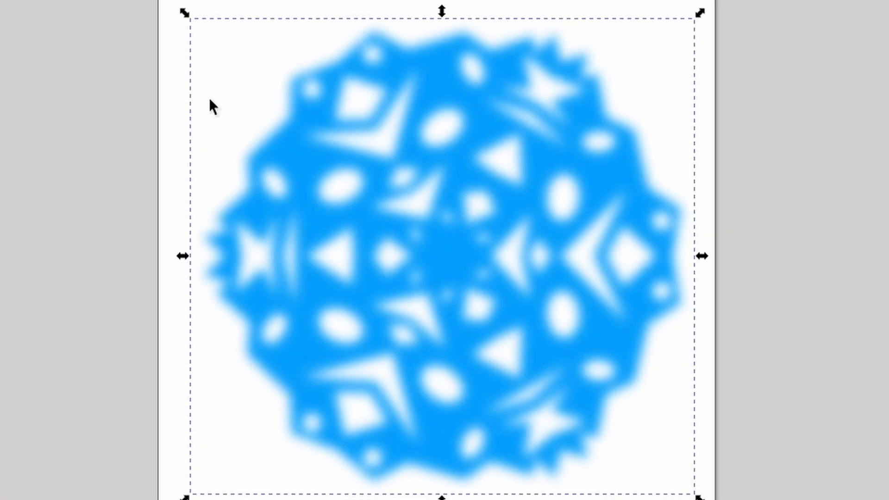
mouse_move(277, 192)
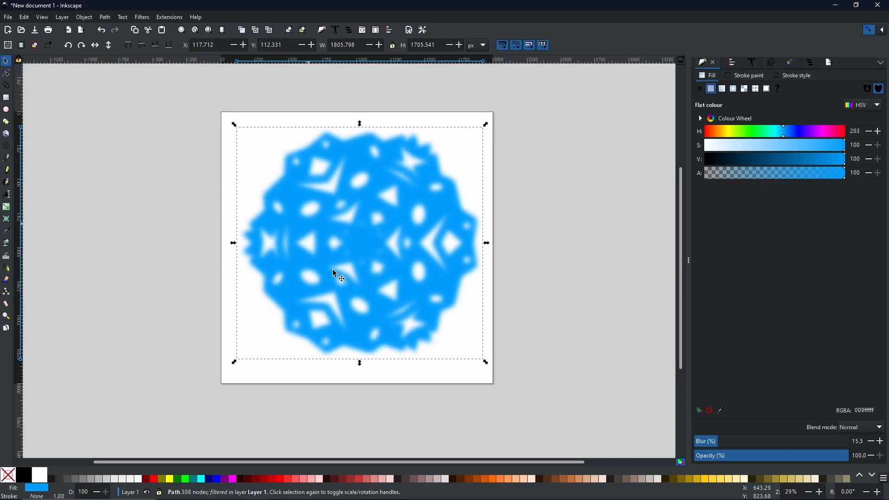
mouse_move(682, 413)
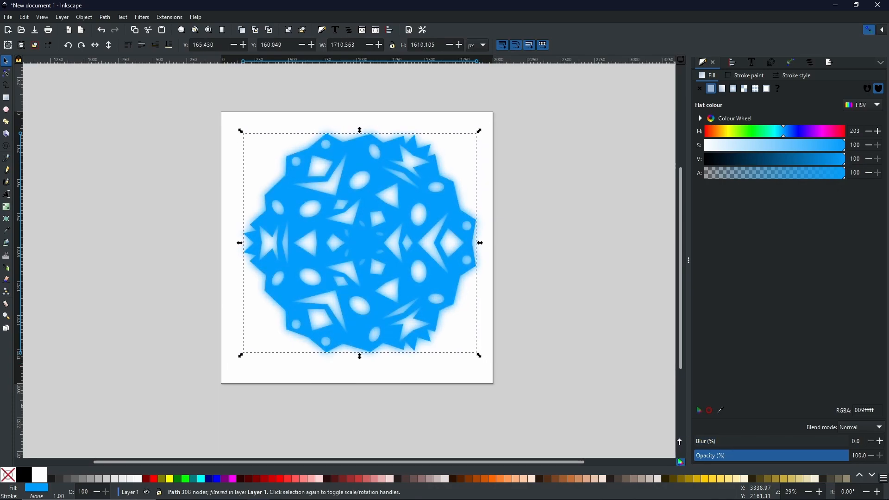
mouse_move(830, 236)
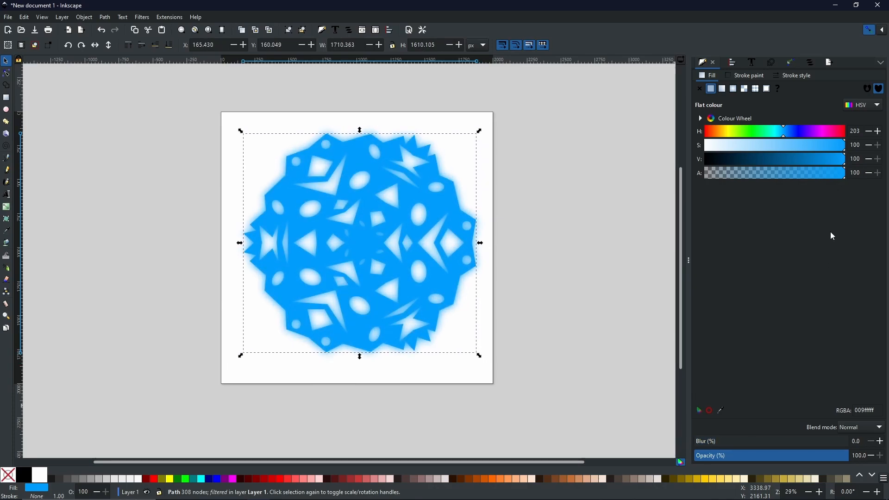